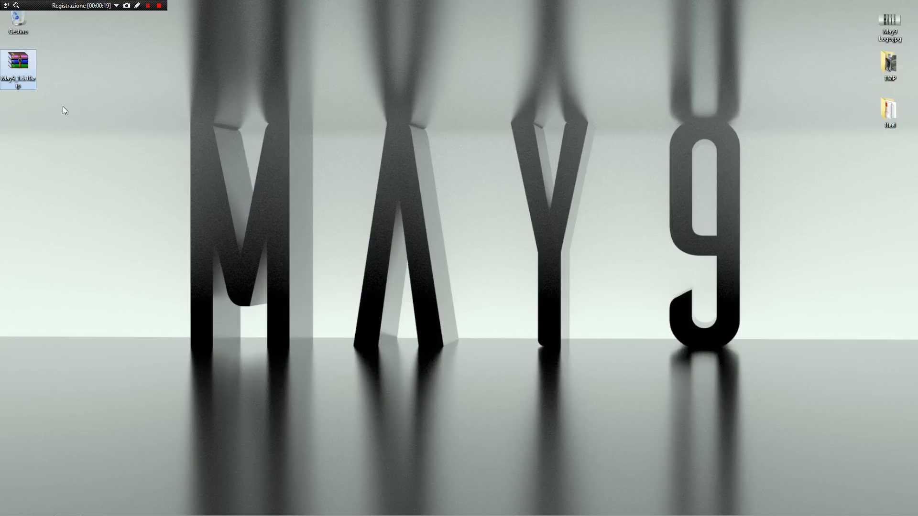
pyautogui.moveTo(38, 99)
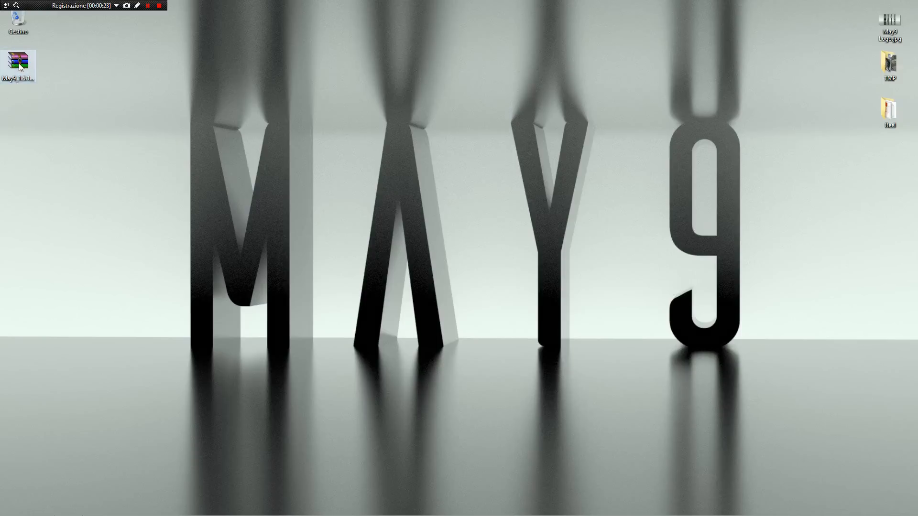
# Open May9_1.5.10.zip in WinRAR to list its Docs, OS X, Win and Linux folders.
pyautogui.doubleClick(18, 63)
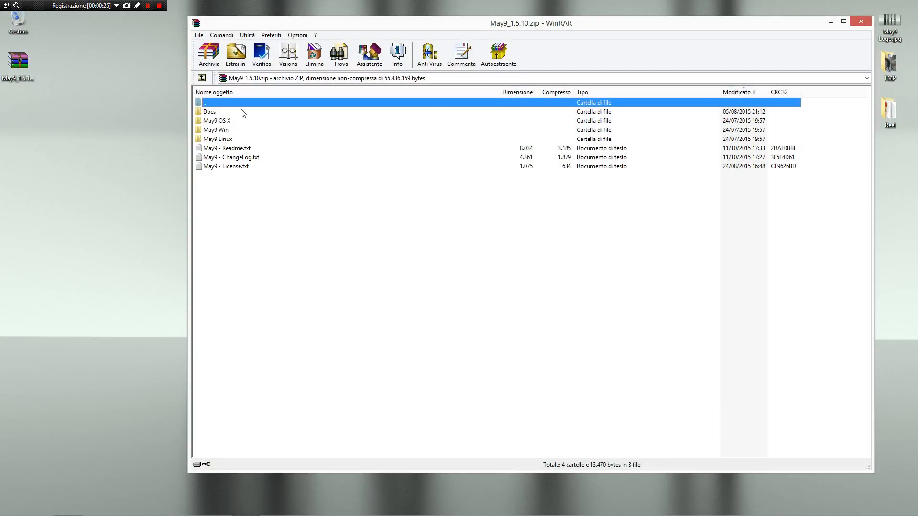
pyautogui.moveTo(267, 164)
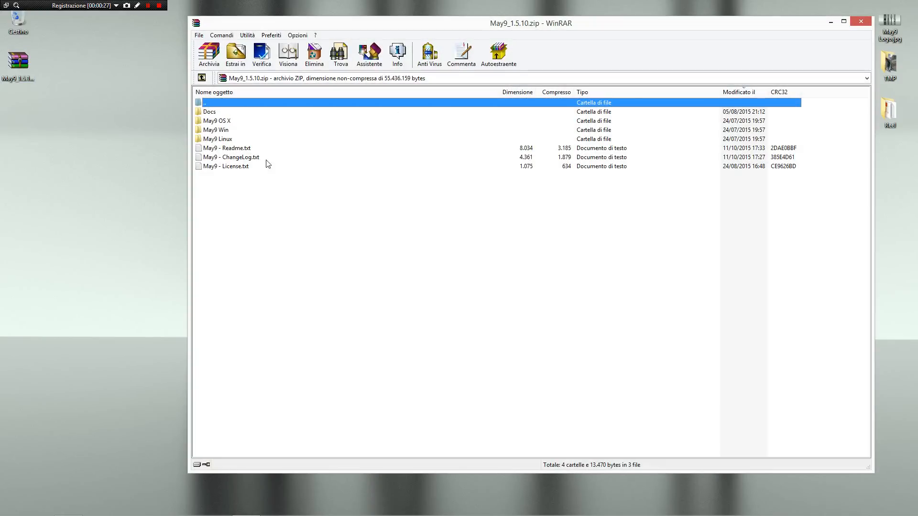
pyautogui.moveTo(267, 164)
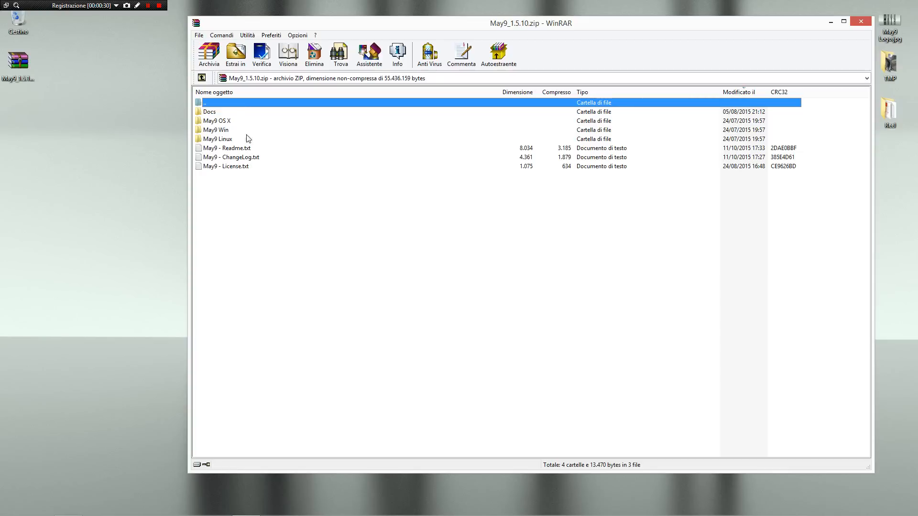
pyautogui.moveTo(240, 135)
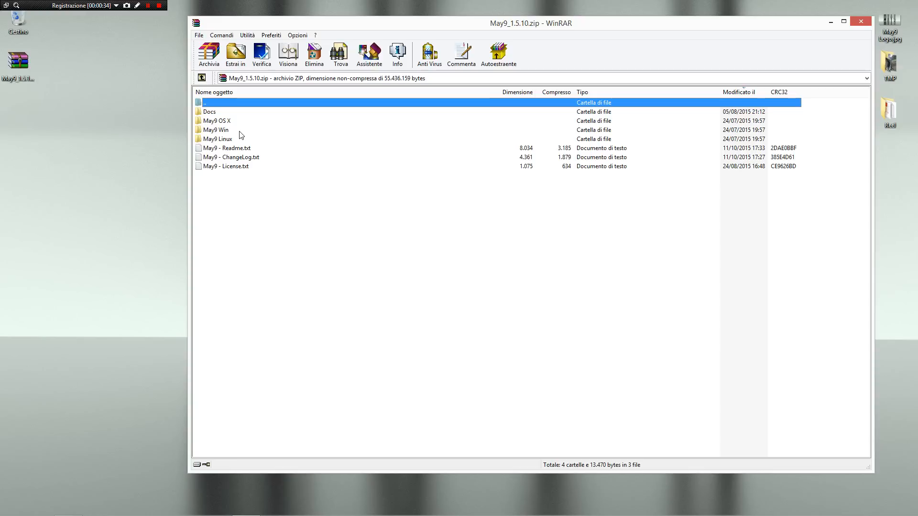
pyautogui.moveTo(245, 153)
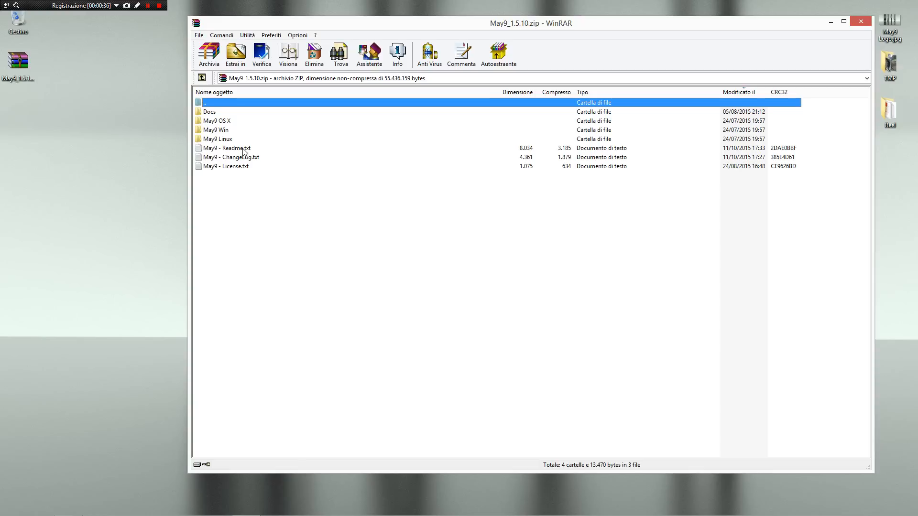
# Open May9 - Readme.txt in Notepad and read down to the known issues.
pyautogui.doubleClick(226, 147)
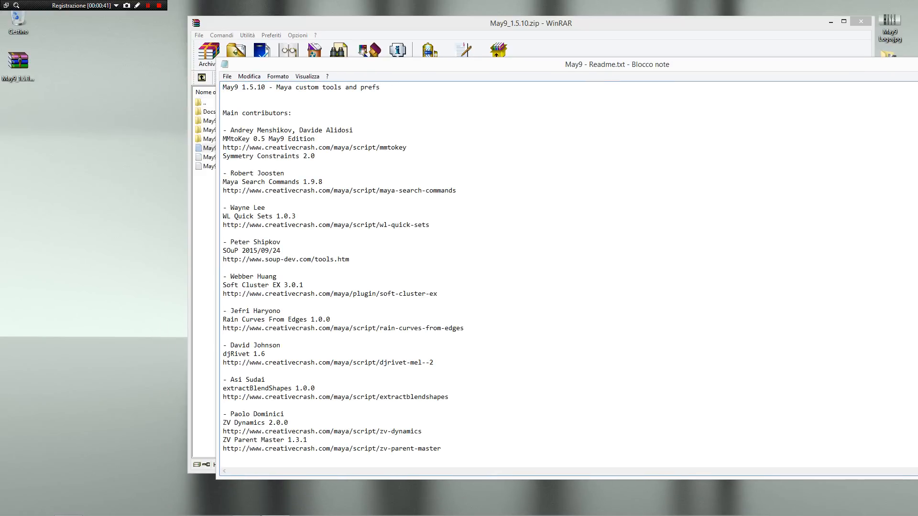
pyautogui.scroll(-3)
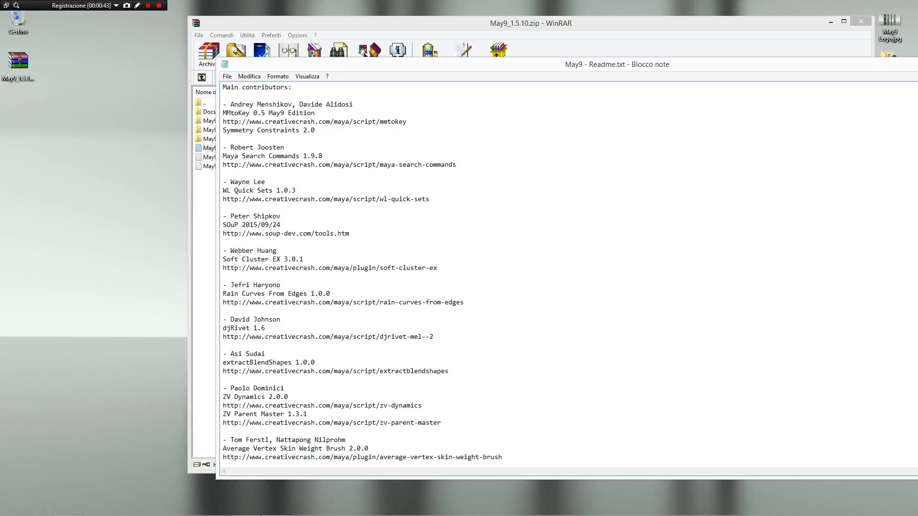
pyautogui.scroll(-3)
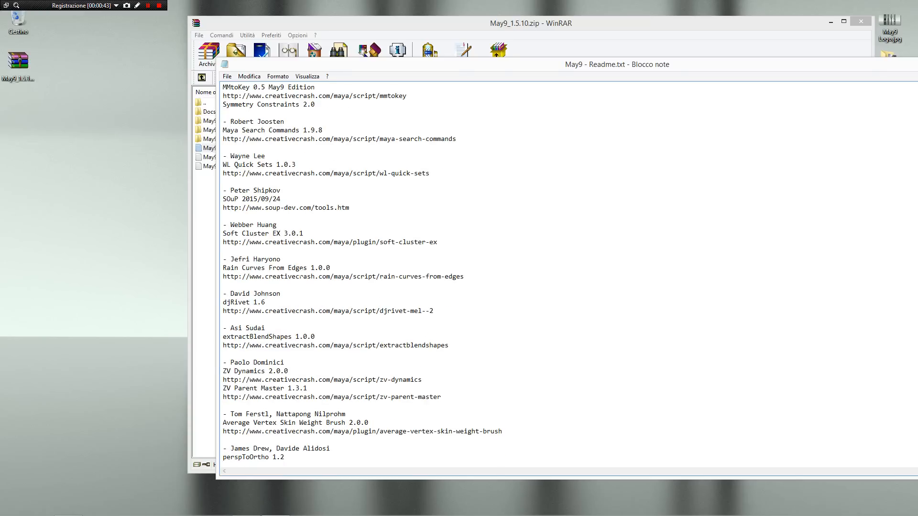
pyautogui.scroll(-3)
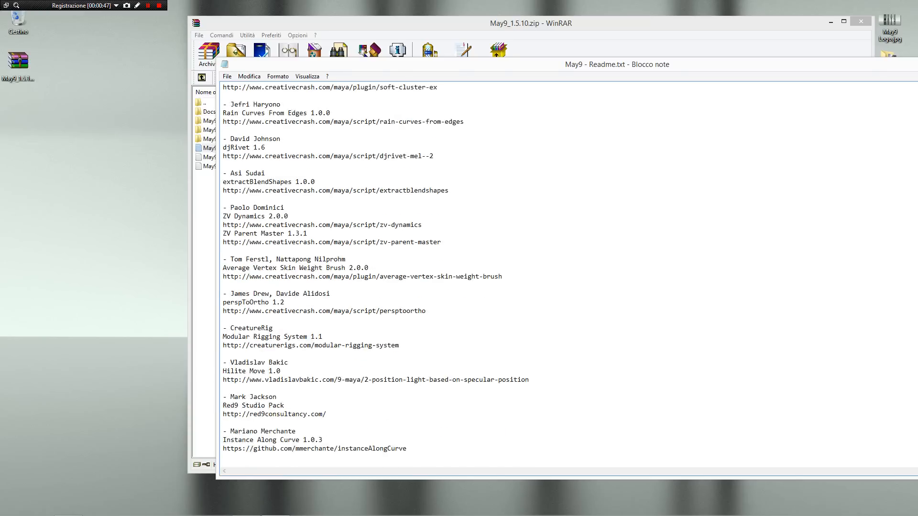
pyautogui.scroll(3)
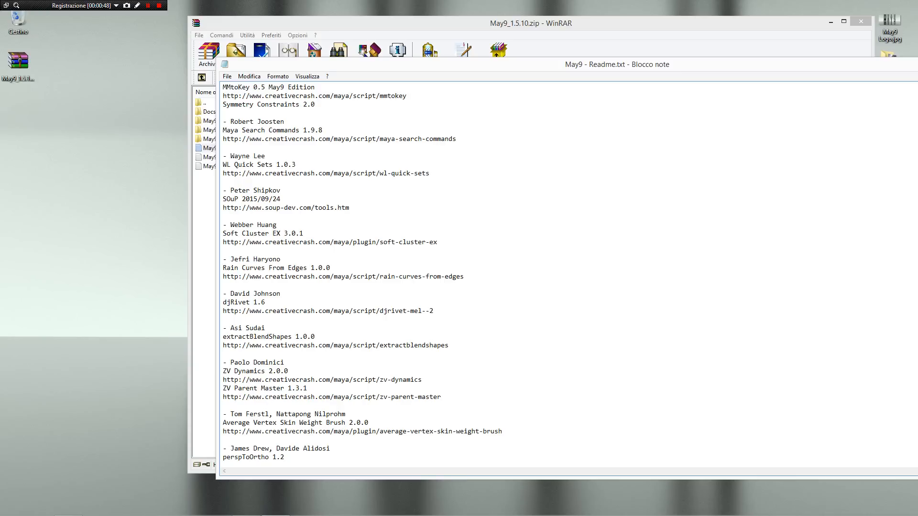
pyautogui.scroll(-3)
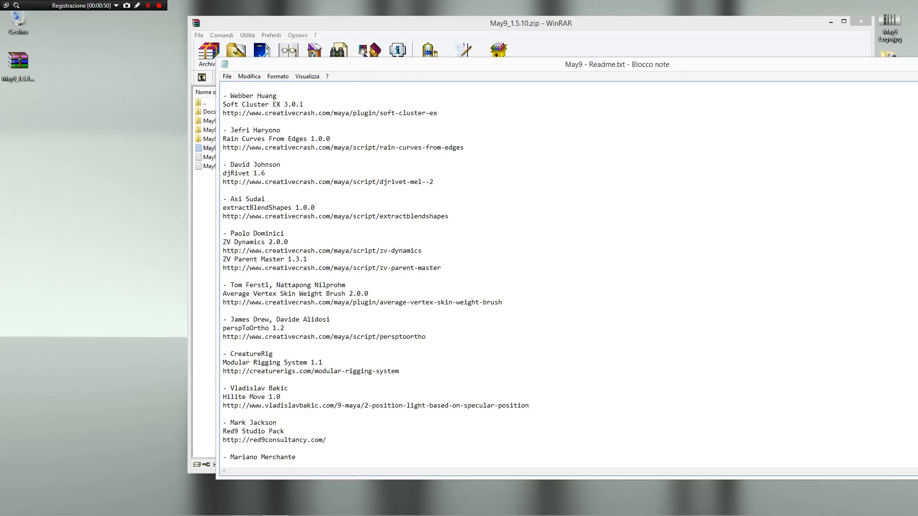
pyautogui.scroll(-3)
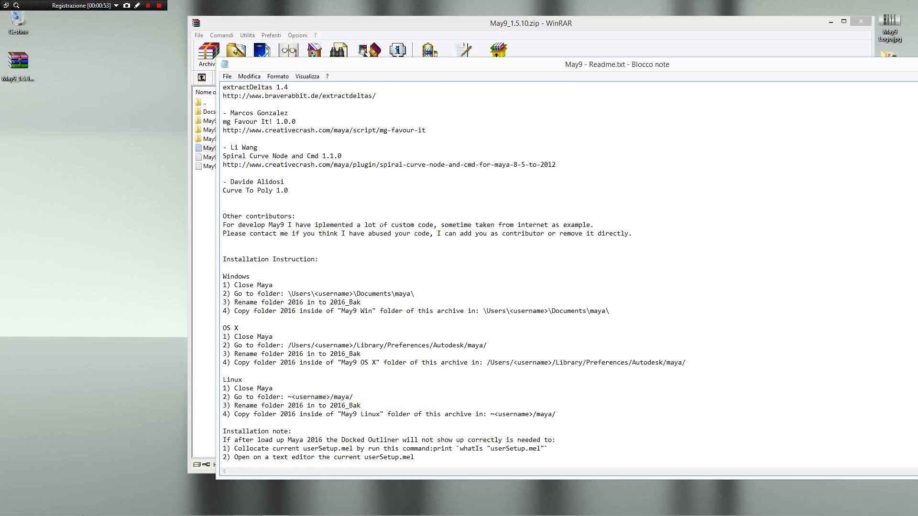
pyautogui.scroll(-3)
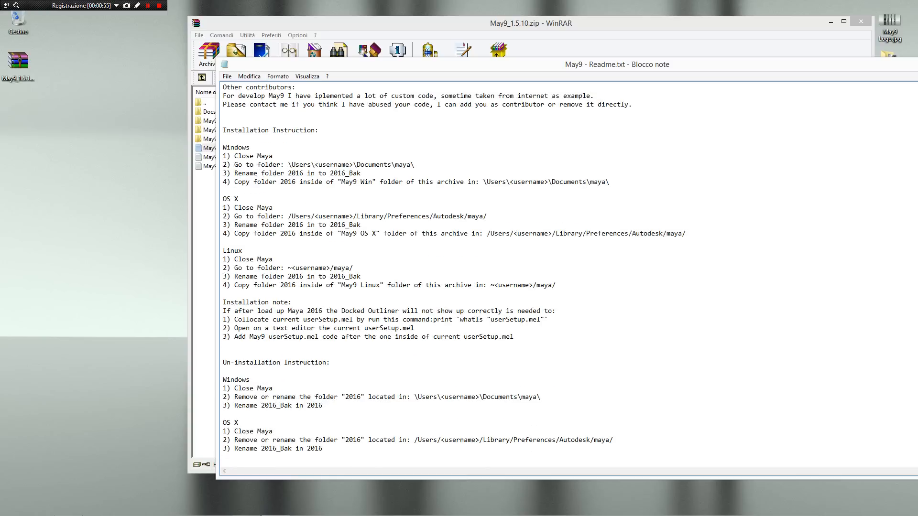
pyautogui.scroll(-3)
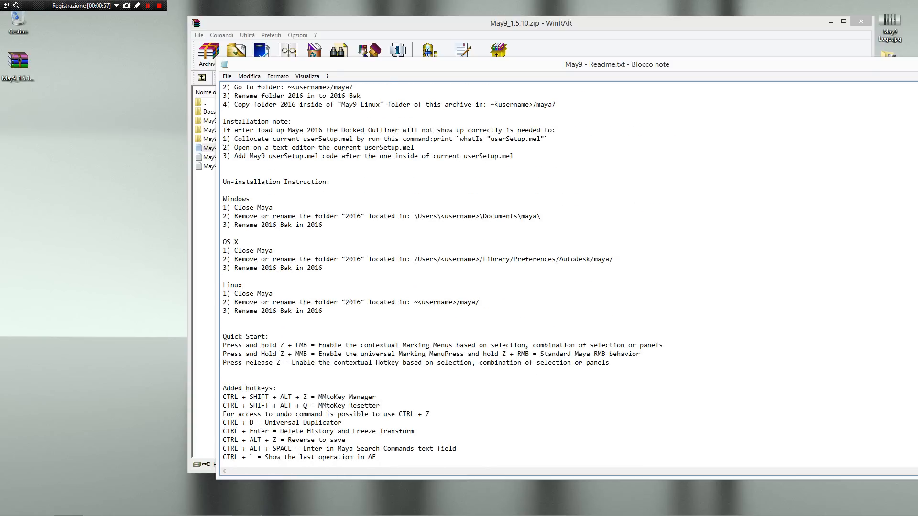
pyautogui.scroll(-3)
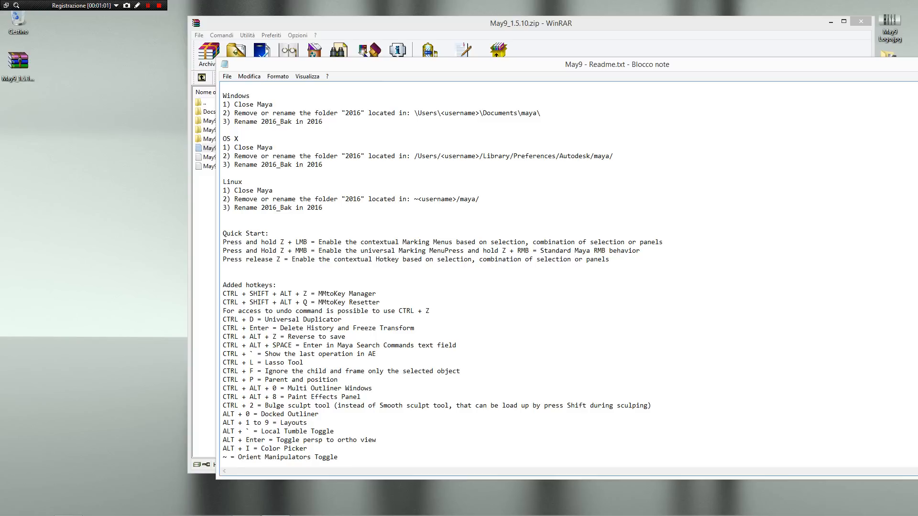
pyautogui.scroll(-3)
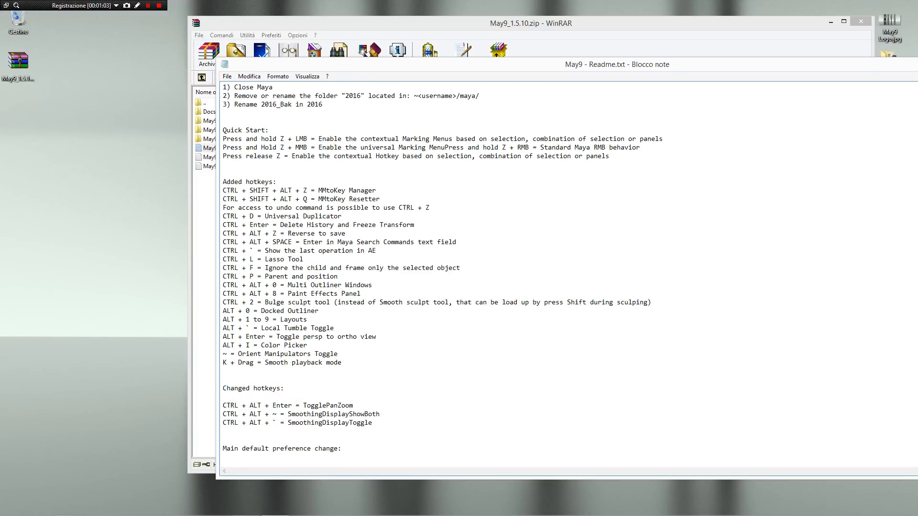
pyautogui.scroll(-3)
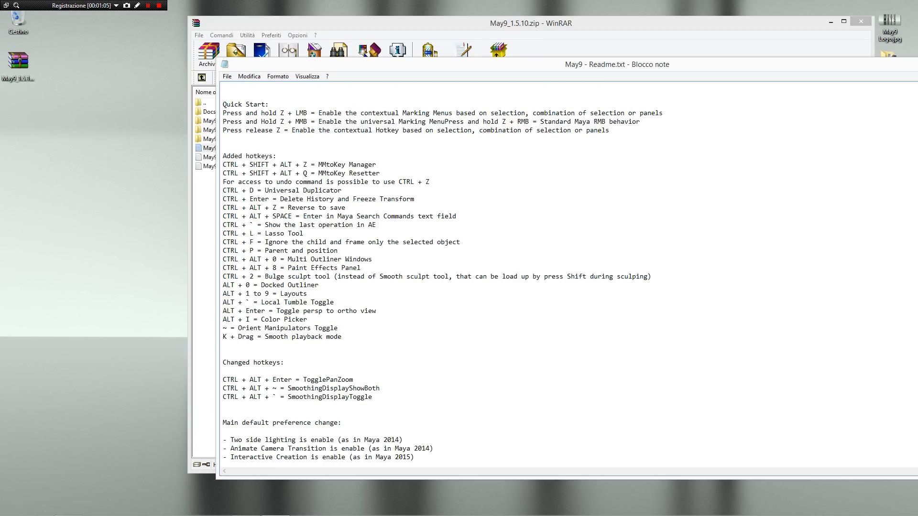
pyautogui.scroll(-3)
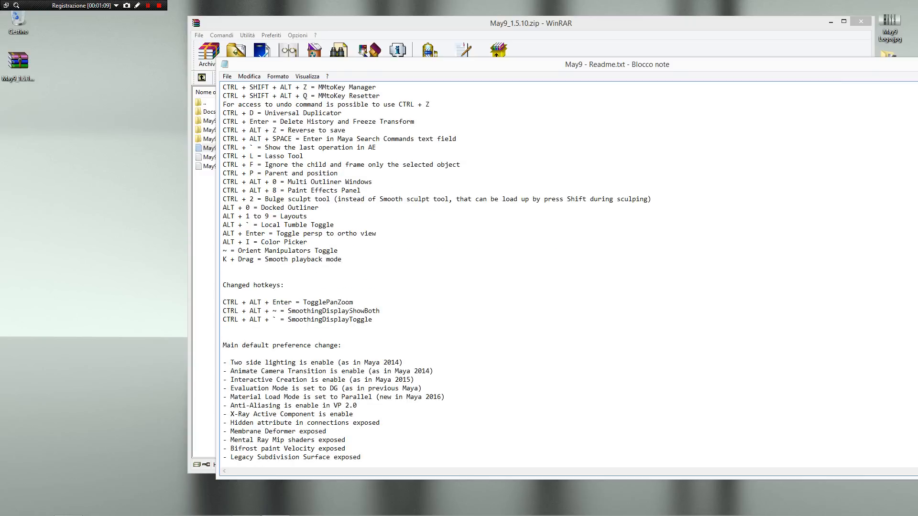
pyautogui.scroll(-3)
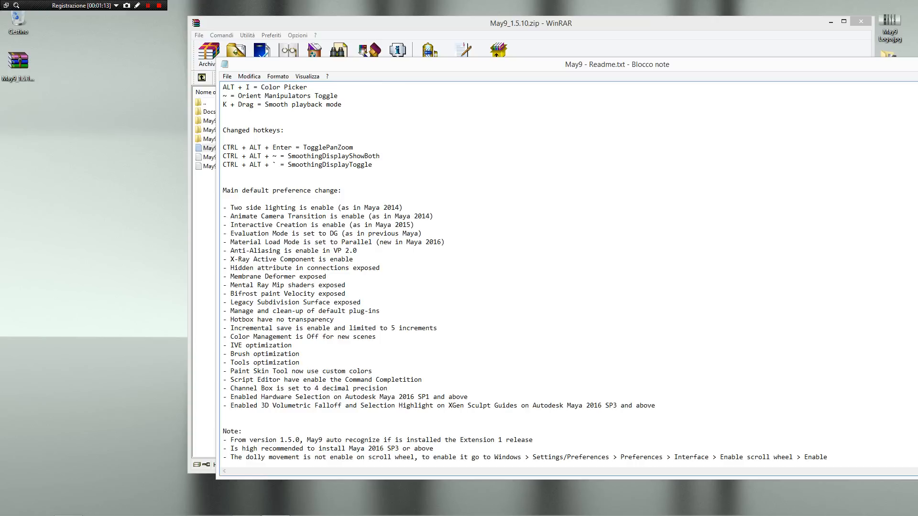
pyautogui.scroll(-3)
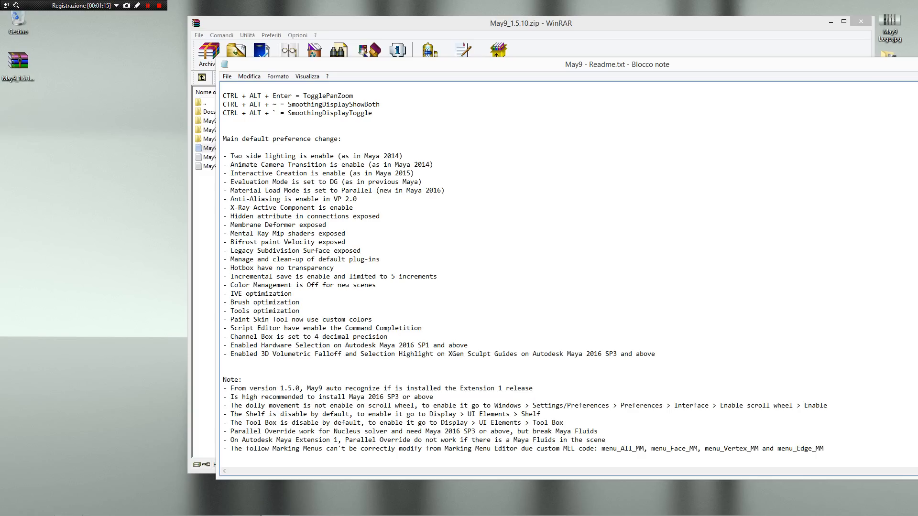
pyautogui.scroll(-3)
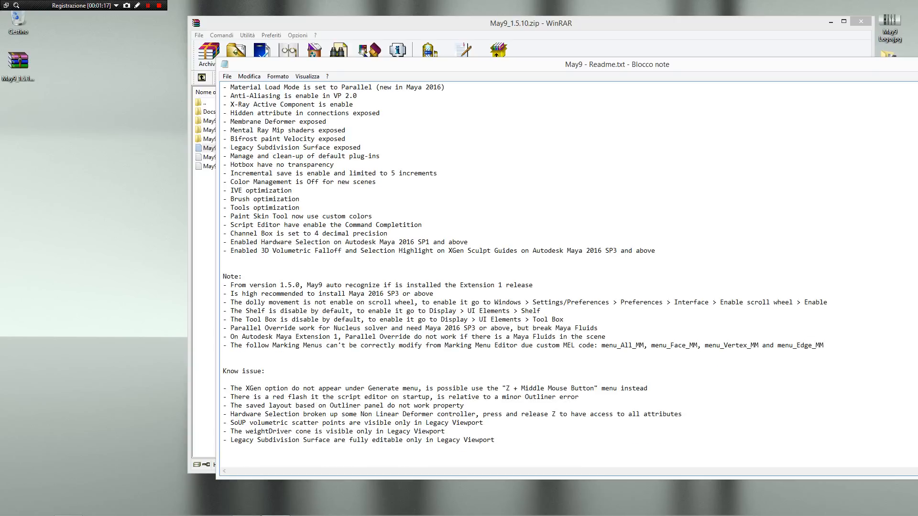
pyautogui.scroll(-3)
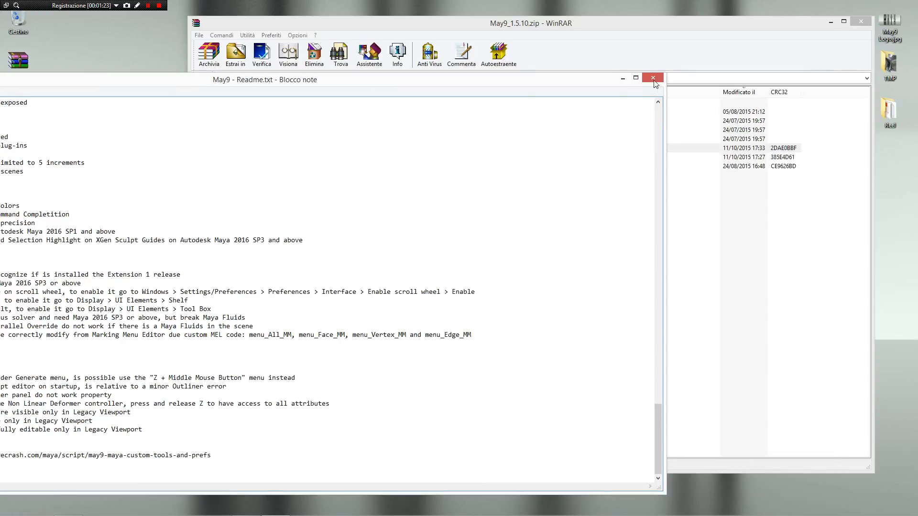
# Close the Readme, open the archive's Win folder, and rename Documents\maya\2016 to 2016_bak.
pyautogui.click(652, 78)
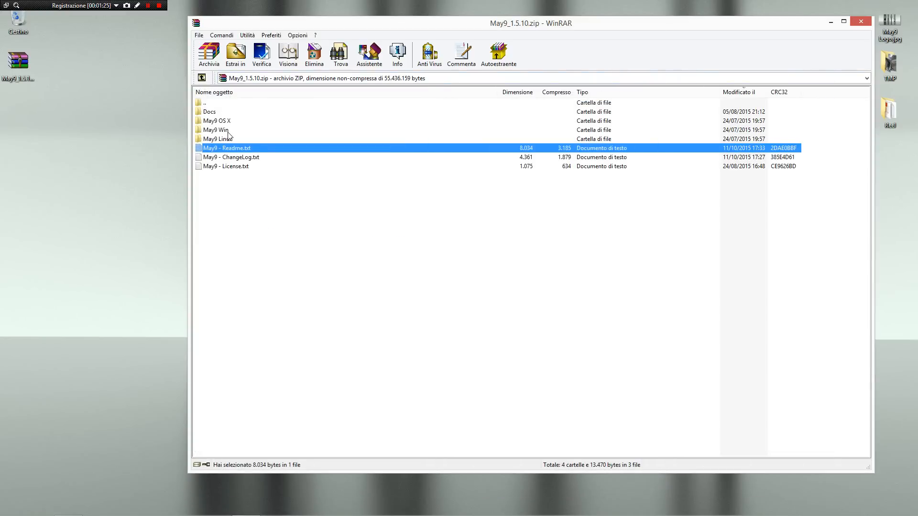
pyautogui.doubleClick(215, 130)
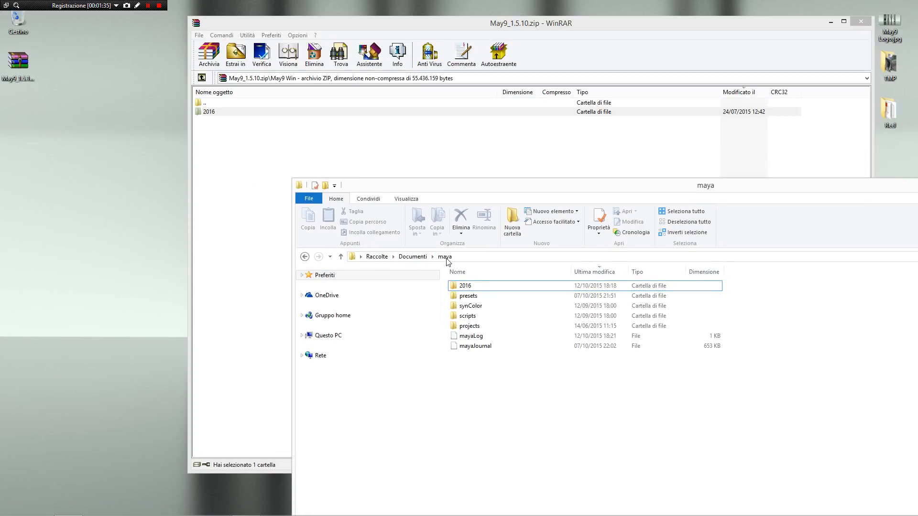
pyautogui.moveTo(466, 286)
pyautogui.write('_')
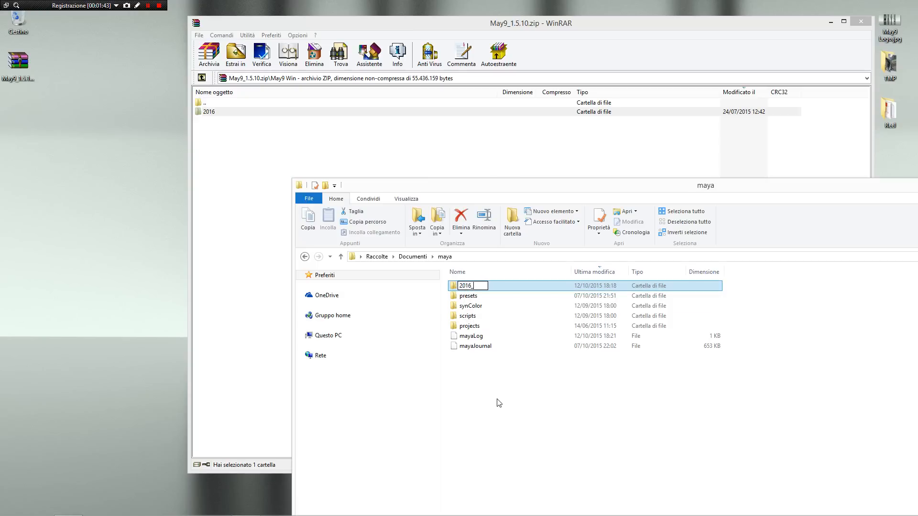
pyautogui.write('bak')
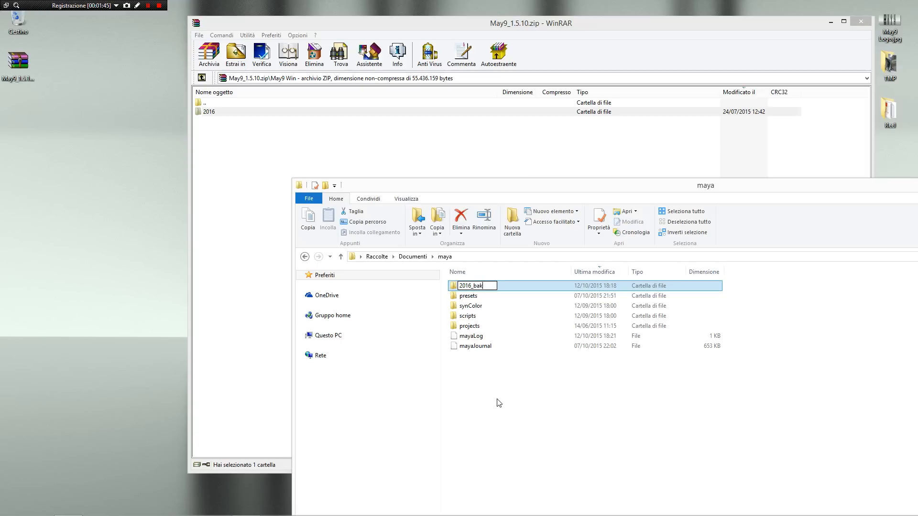
pyautogui.press('Return')
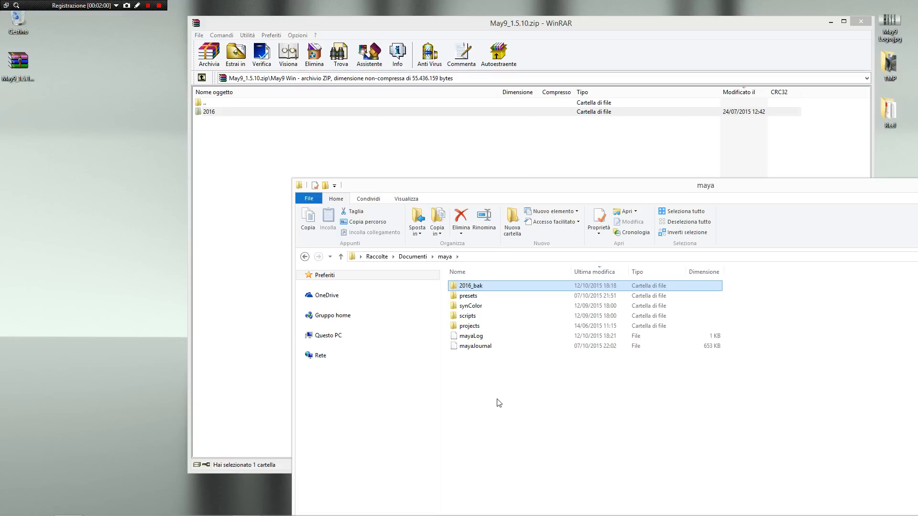
pyautogui.moveTo(434, 270)
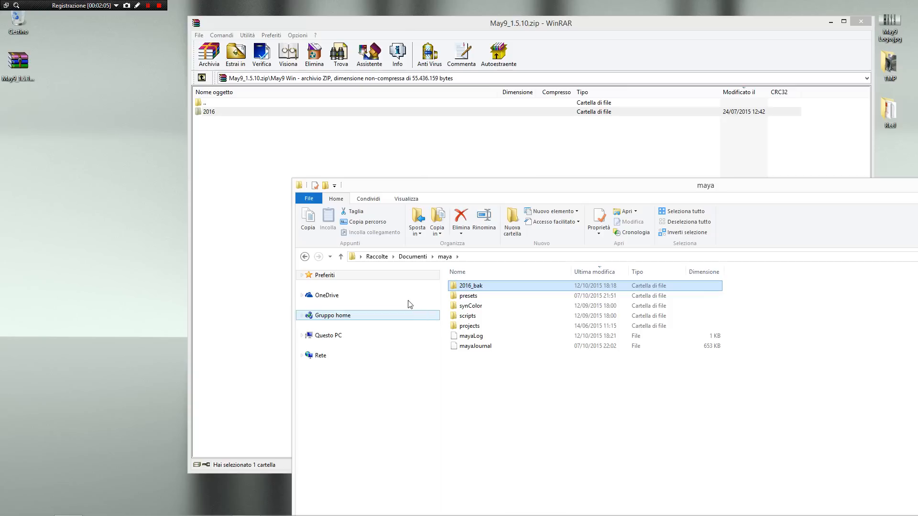
pyautogui.moveTo(373, 221)
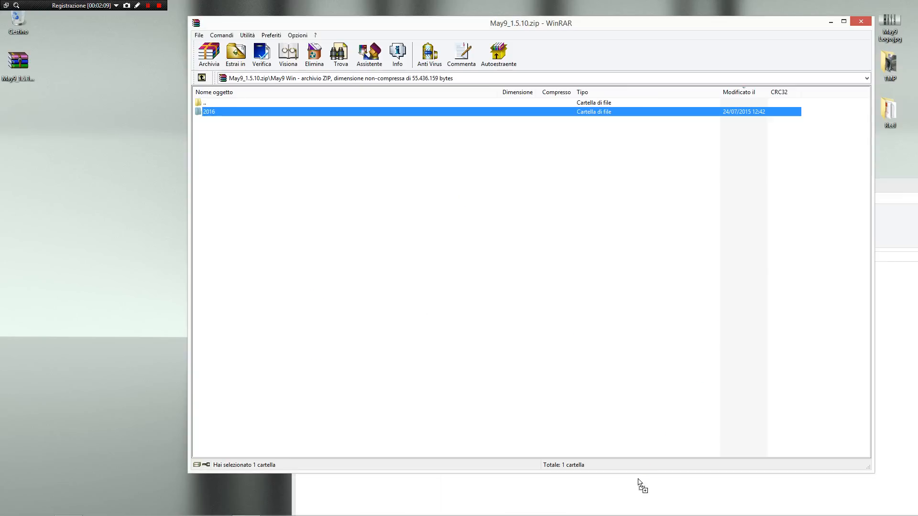
# Copy the archive's 2016 folder into Documents\maya and start Maya 2016.
pyautogui.click(235, 52)
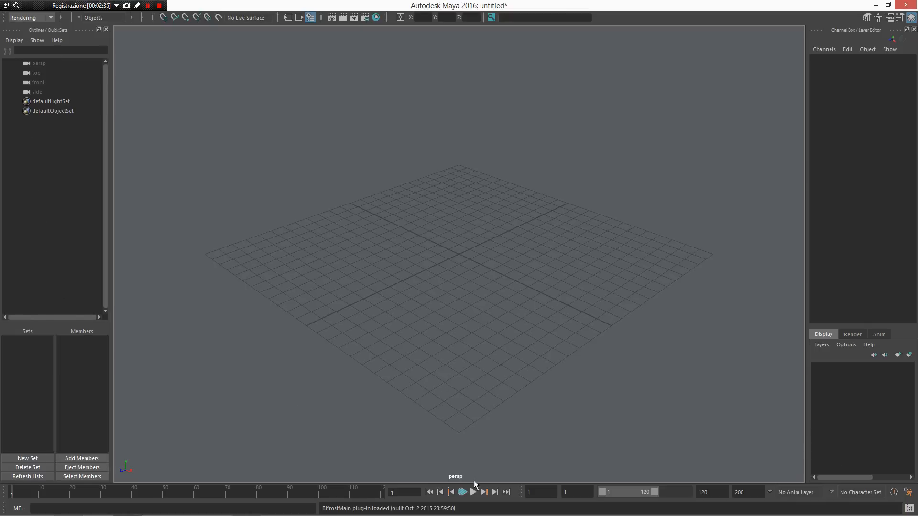
# Reopen the archive's Win folder and enter print `whatIs "userSetup.mel"` in the MEL line.
pyautogui.click(462, 492)
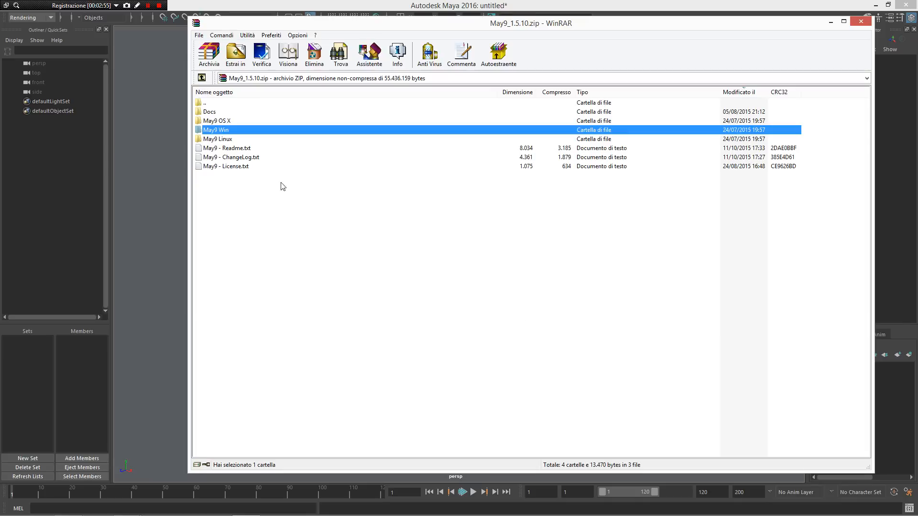
pyautogui.doubleClick(226, 148)
pyautogui.write('print `whatIs "userSetup.mel"`')
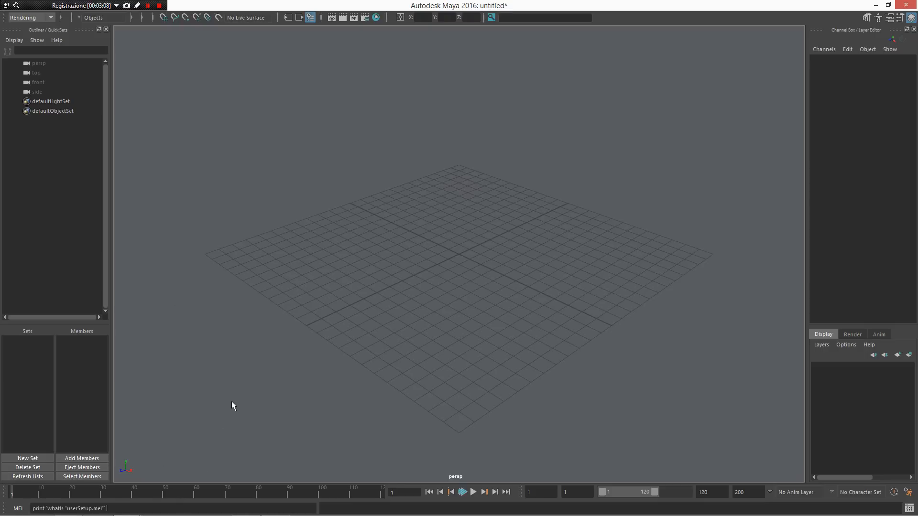
# Run the whatIs query, confirm userSetup.mel is in 2016\scripts, and bring WinRAR back.
pyautogui.press('Return')
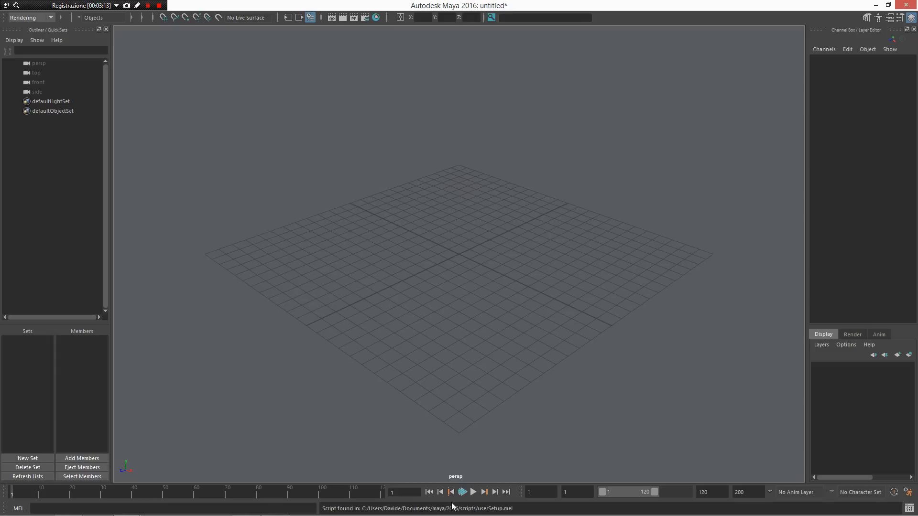
pyautogui.moveTo(472, 511)
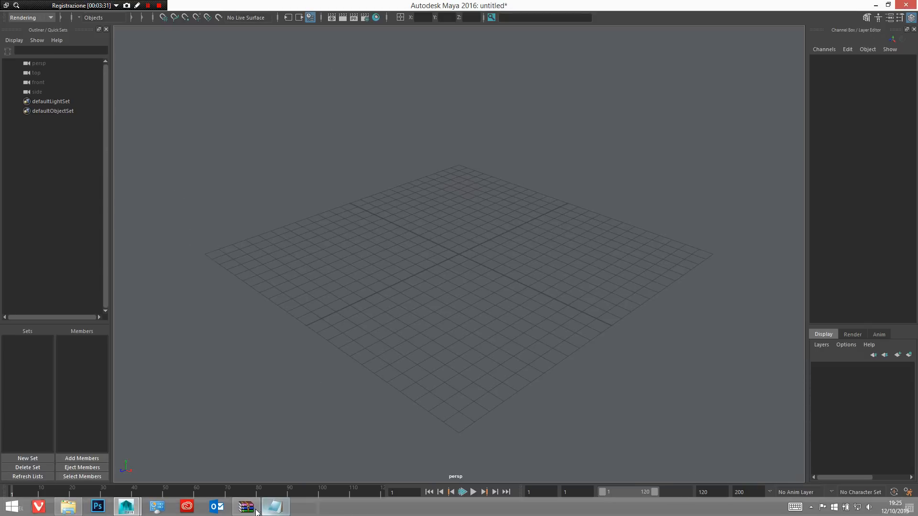
pyautogui.click(244, 507)
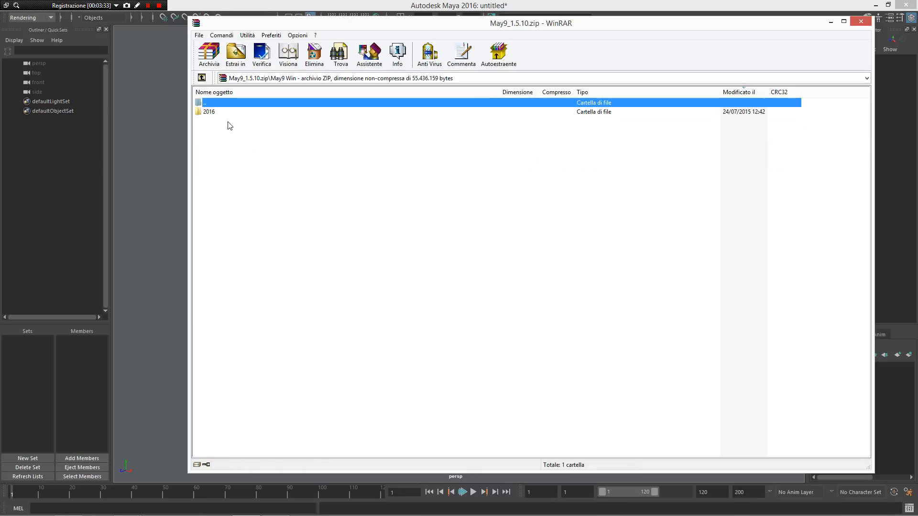
# Browse the archive's 2016\scripts folder and open userSetup.mel.
pyautogui.doubleClick(209, 112)
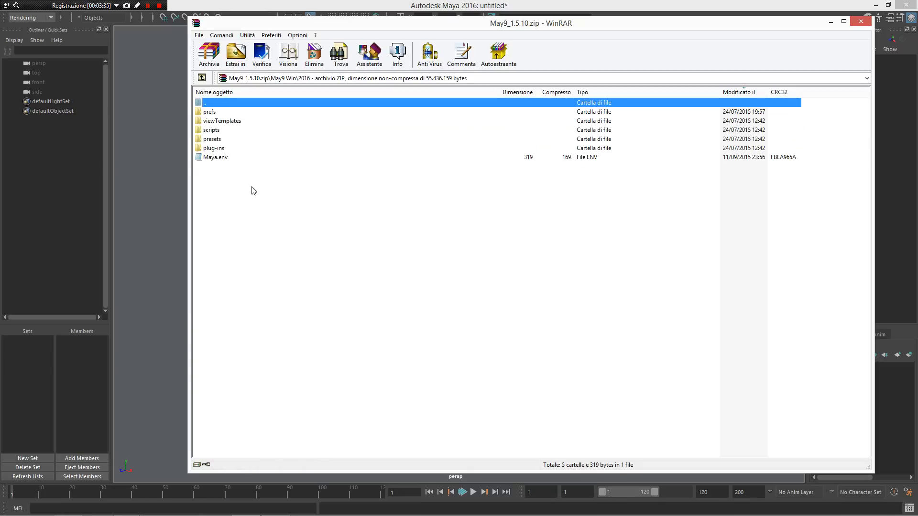
pyautogui.doubleClick(211, 130)
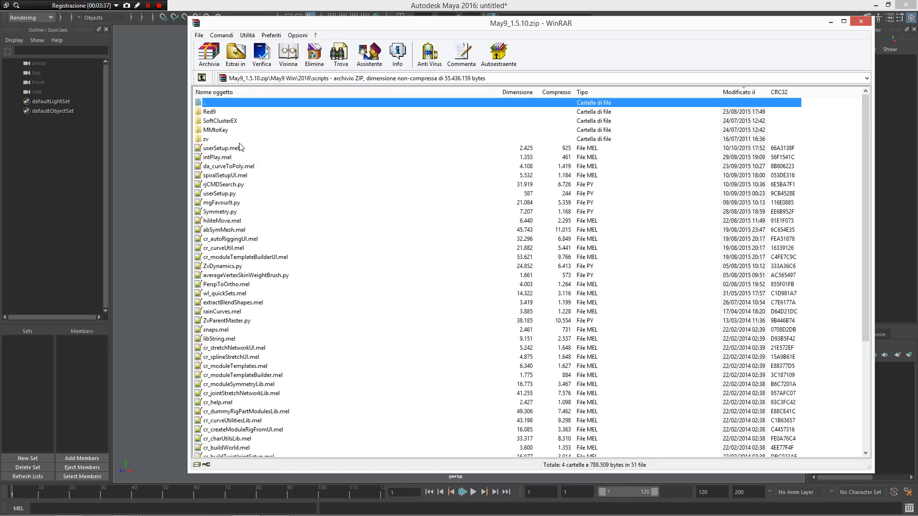
pyautogui.doubleClick(219, 148)
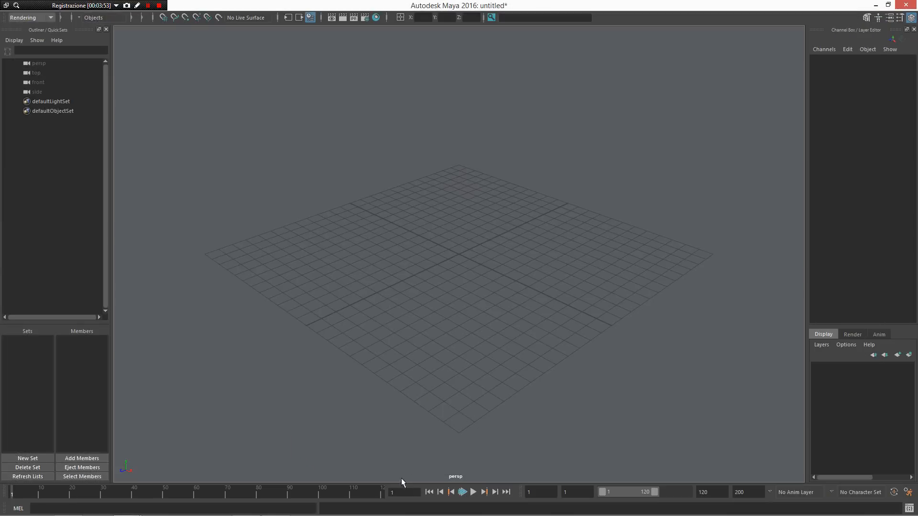
pyautogui.moveTo(425, 215)
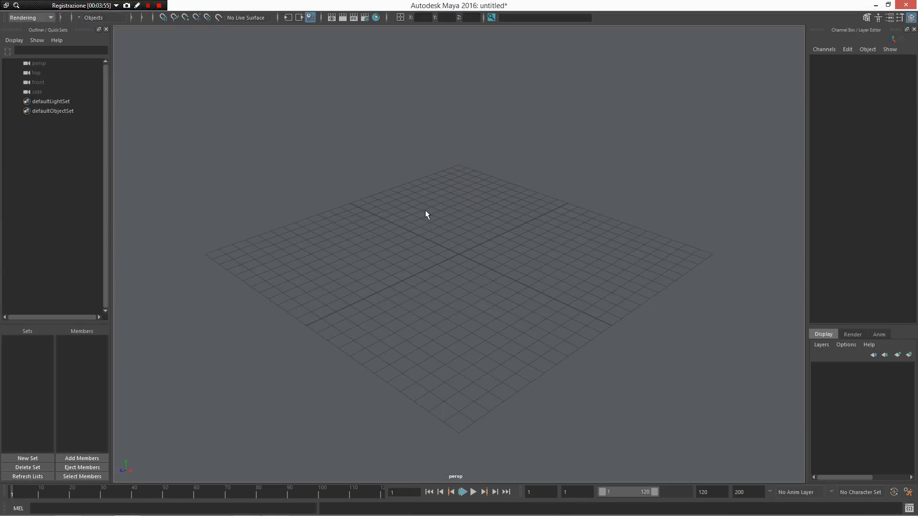
pyautogui.moveTo(412, 224)
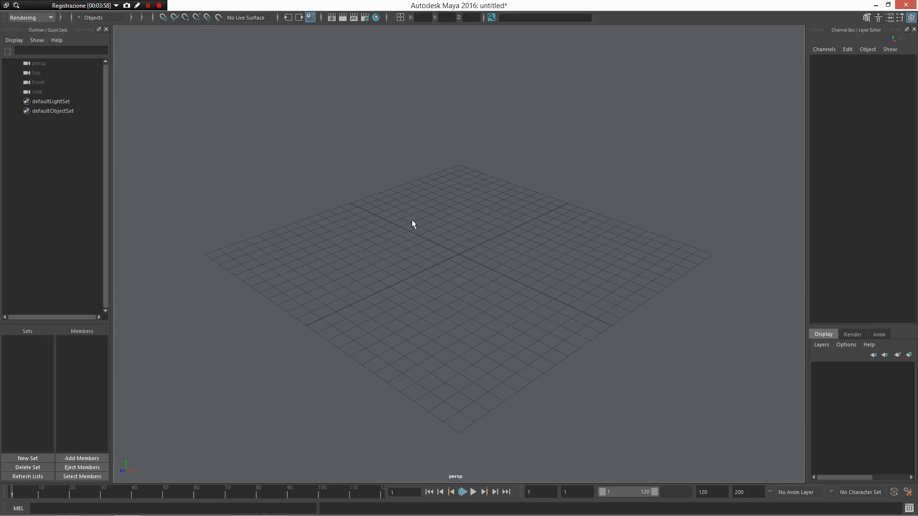
pyautogui.moveTo(335, 104)
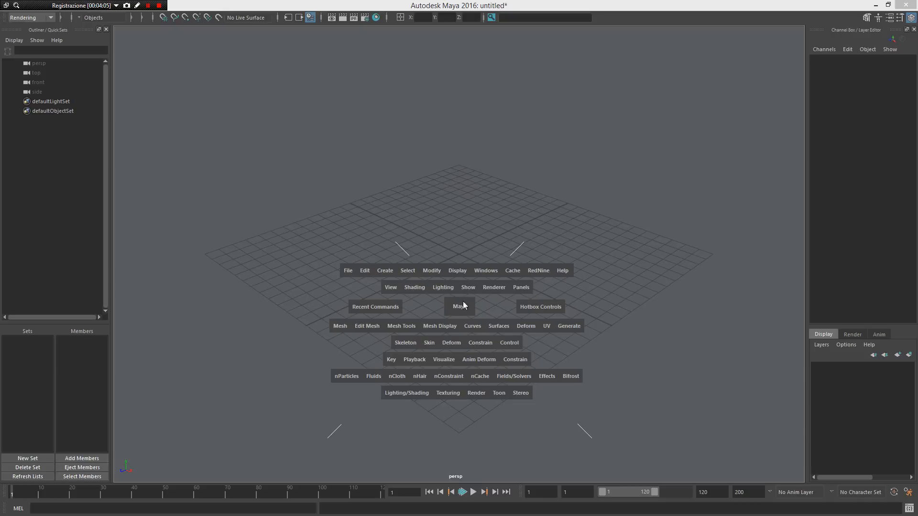
pyautogui.moveTo(469, 300)
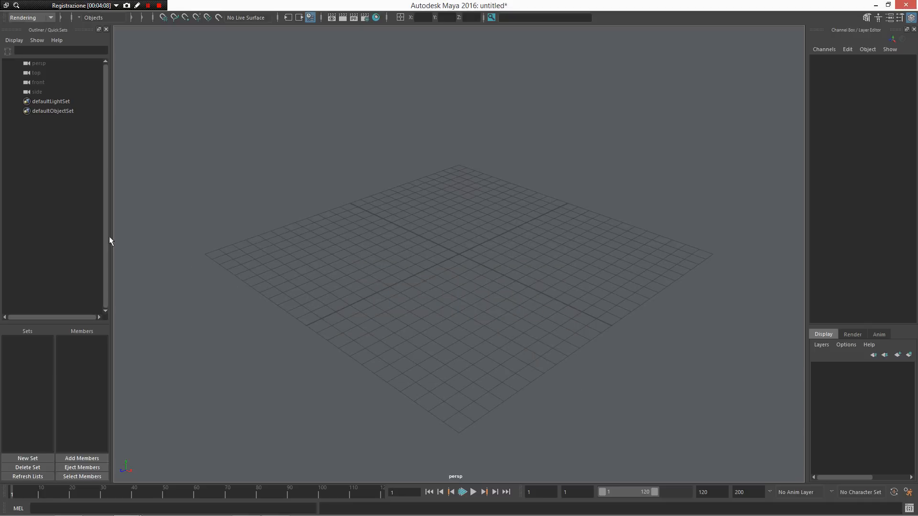
pyautogui.moveTo(3, 145)
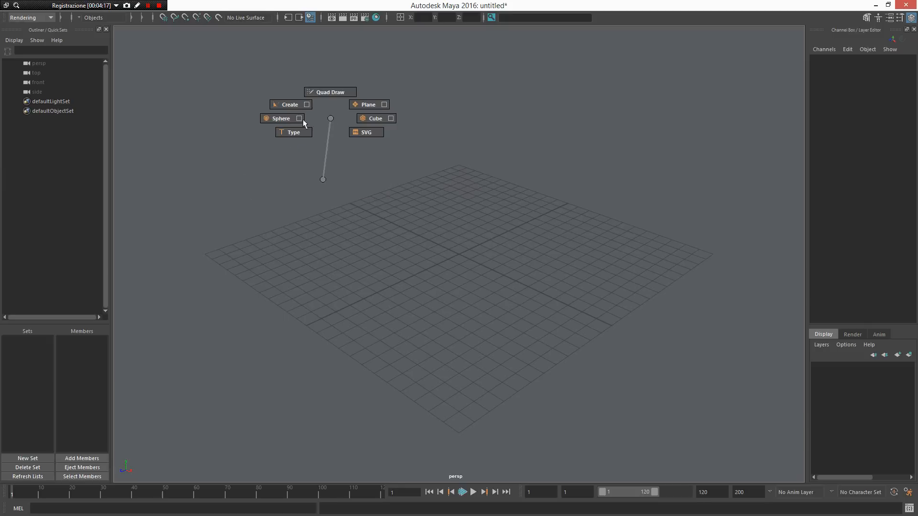
pyautogui.click(280, 118)
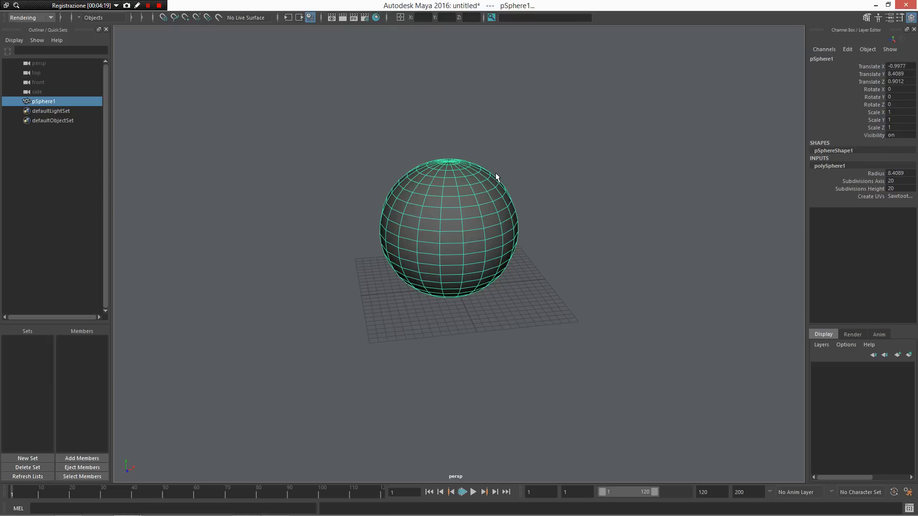
pyautogui.press('w')
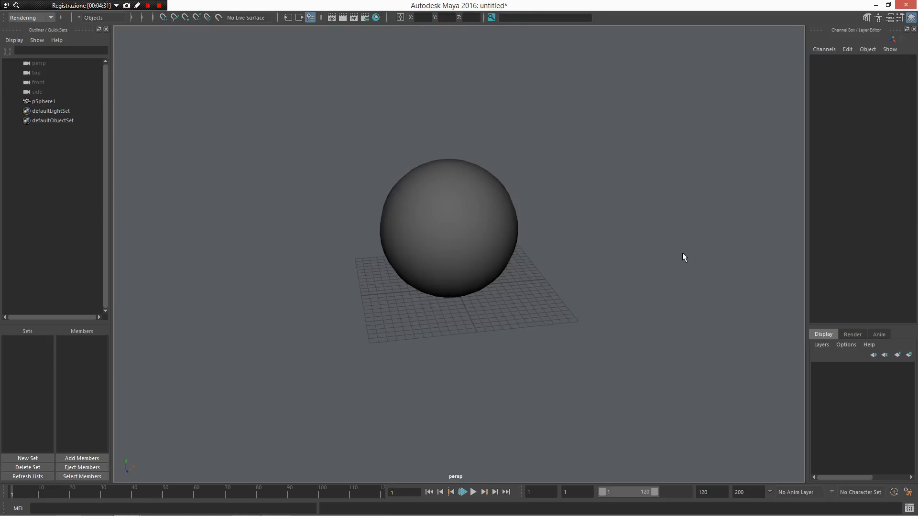
pyautogui.moveTo(681, 256)
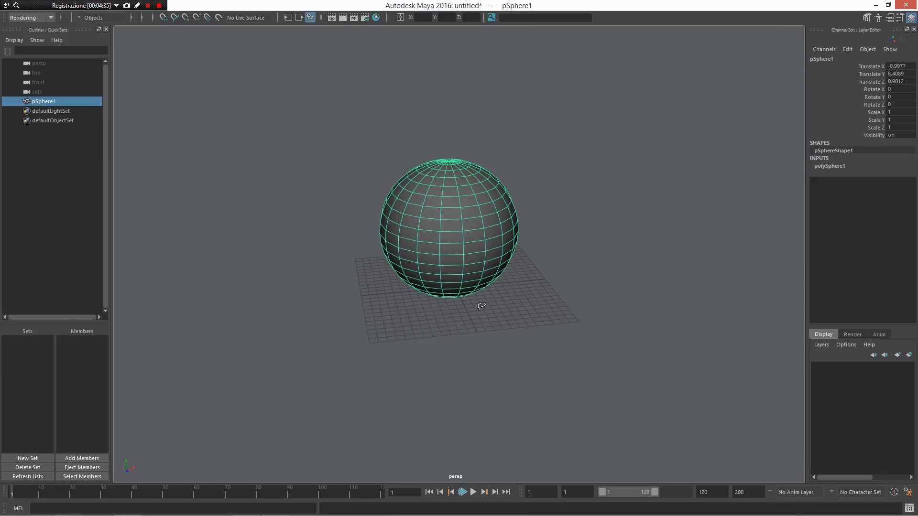
pyautogui.moveTo(527, 299)
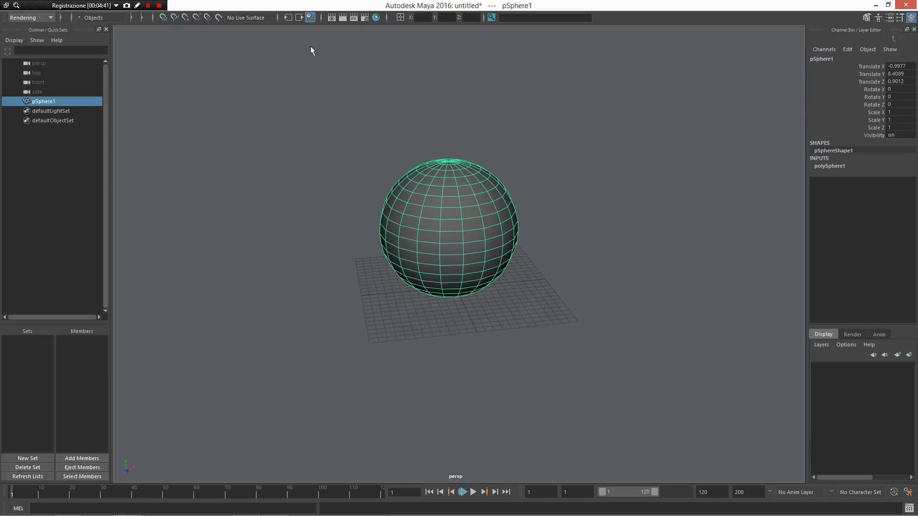
pyautogui.moveTo(483, 254)
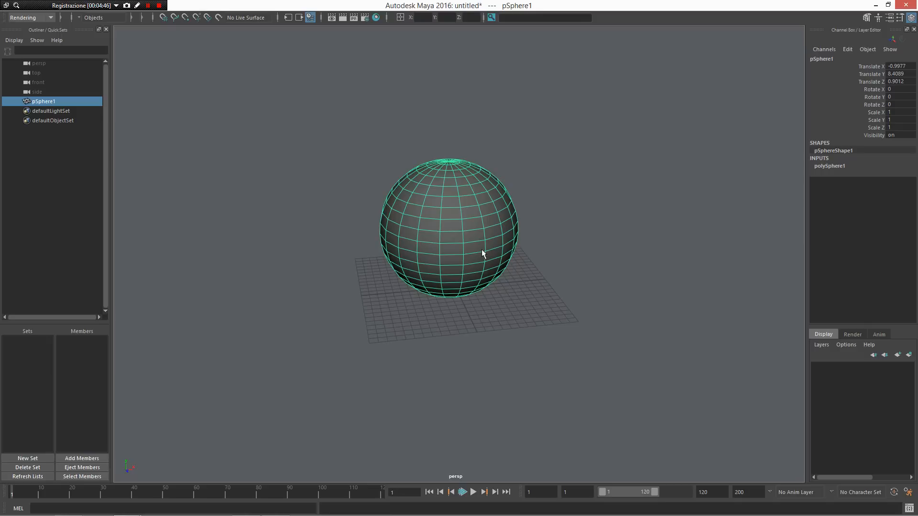
pyautogui.press('Delete')
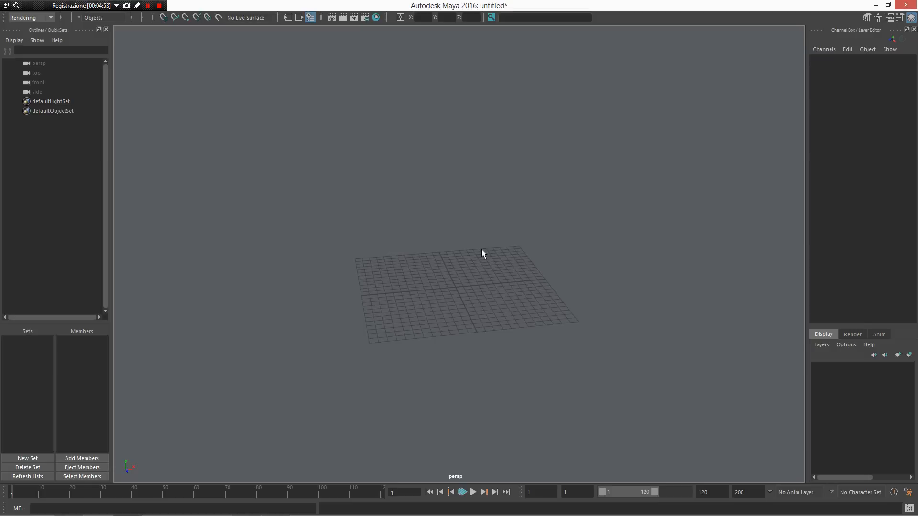
pyautogui.click(544, 18)
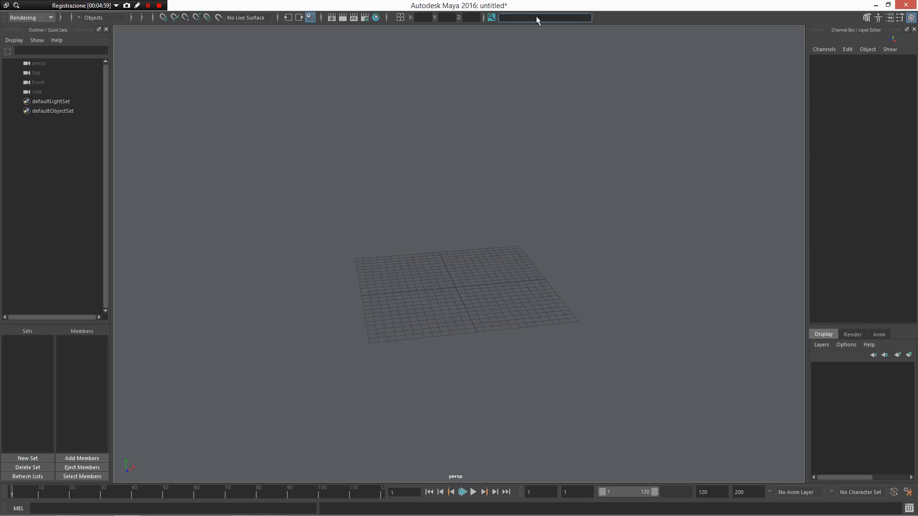
pyautogui.moveTo(511, 214)
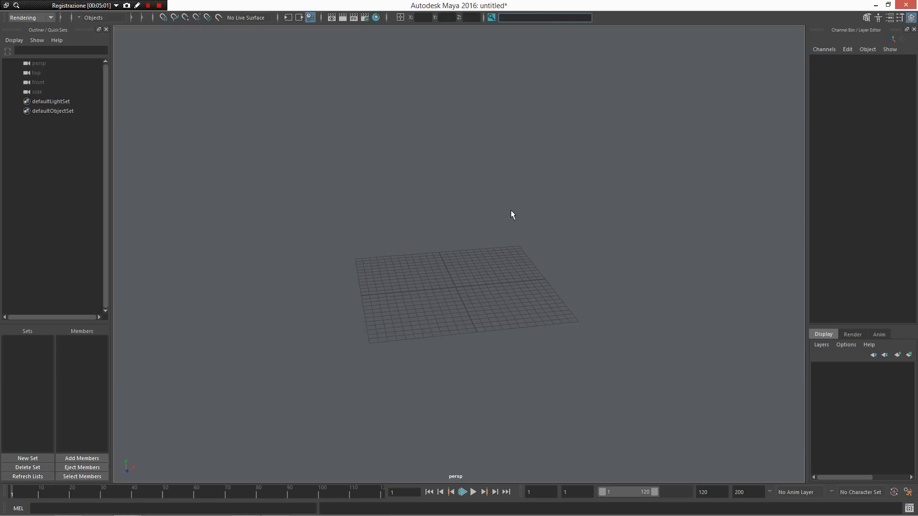
pyautogui.write('unwrap')
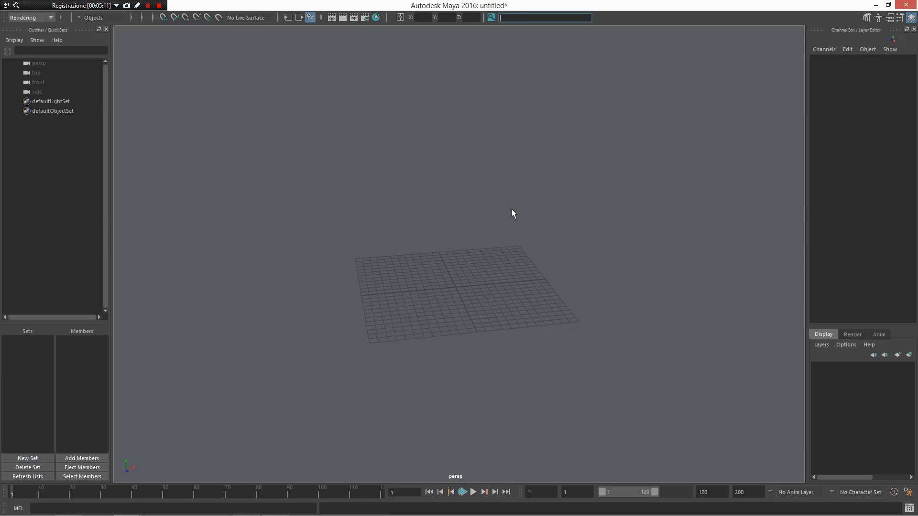
pyautogui.write('cube')
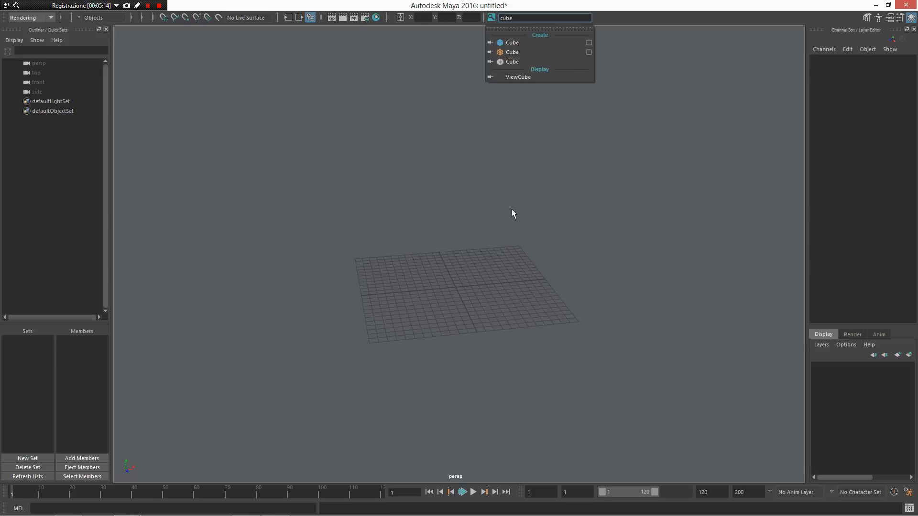
pyautogui.moveTo(512, 42)
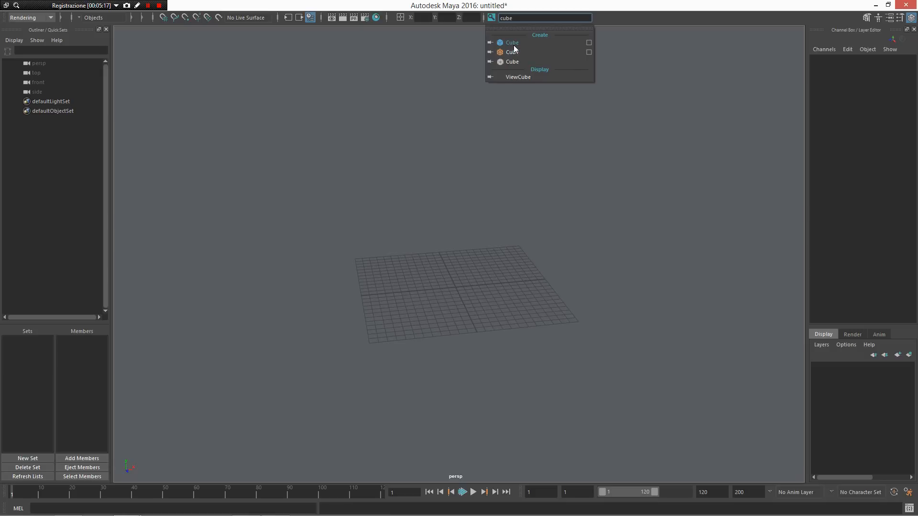
pyautogui.moveTo(513, 52)
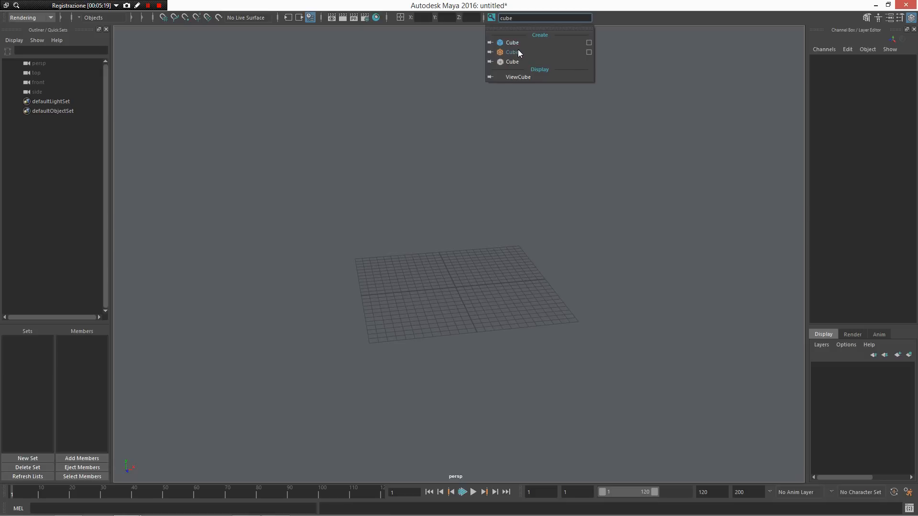
pyautogui.moveTo(512, 61)
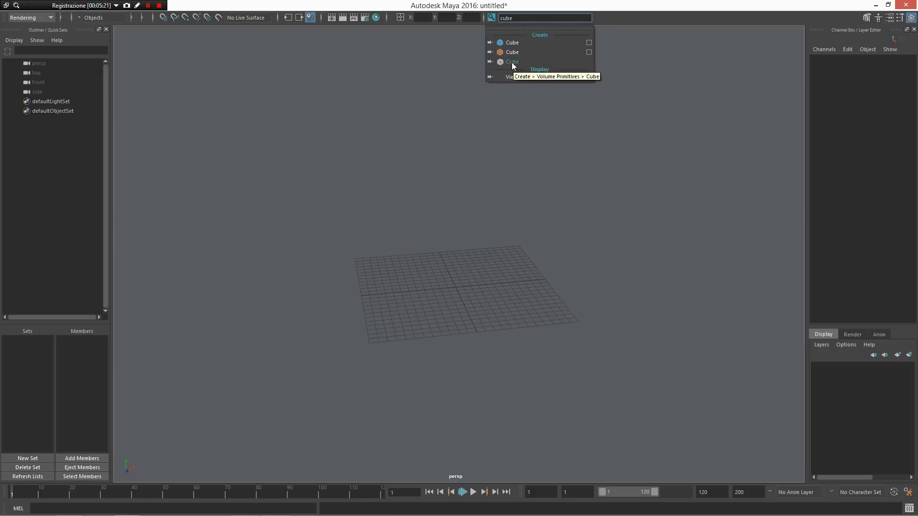
pyautogui.moveTo(505, 51)
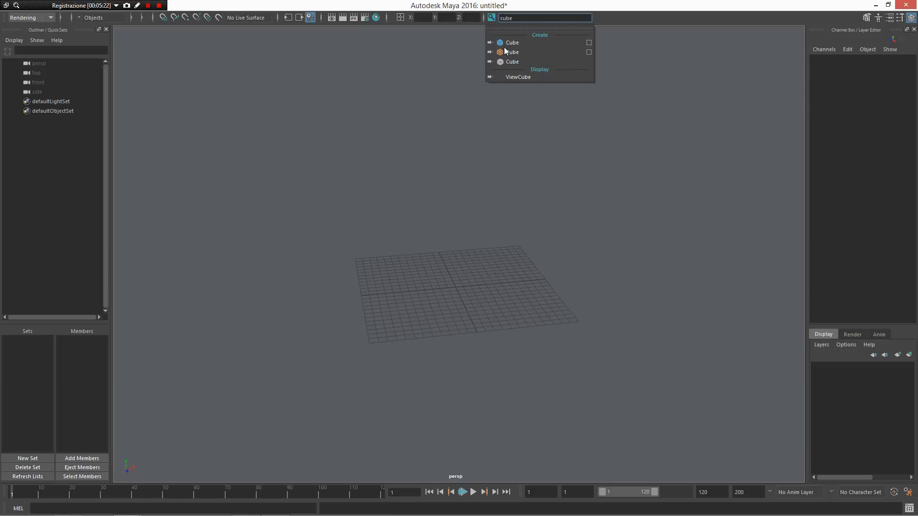
pyautogui.moveTo(512, 52)
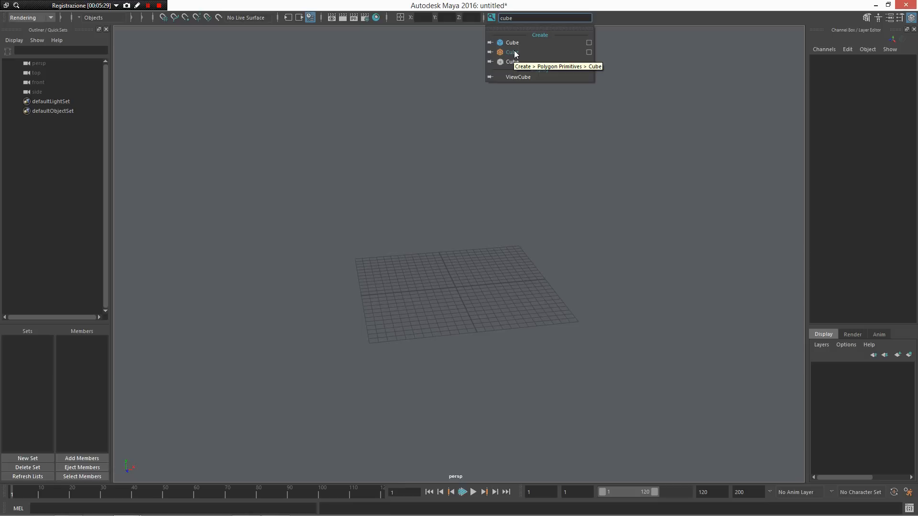
pyautogui.moveTo(526, 28)
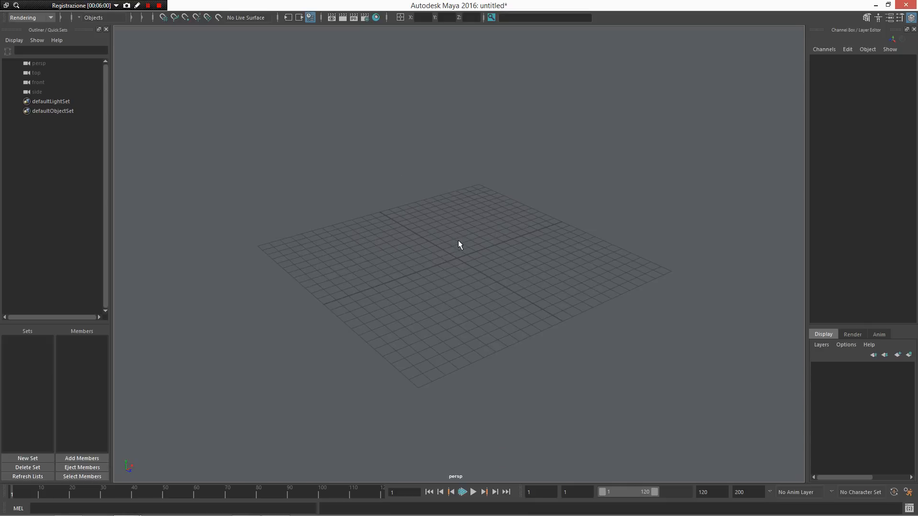
pyautogui.moveTo(456, 247)
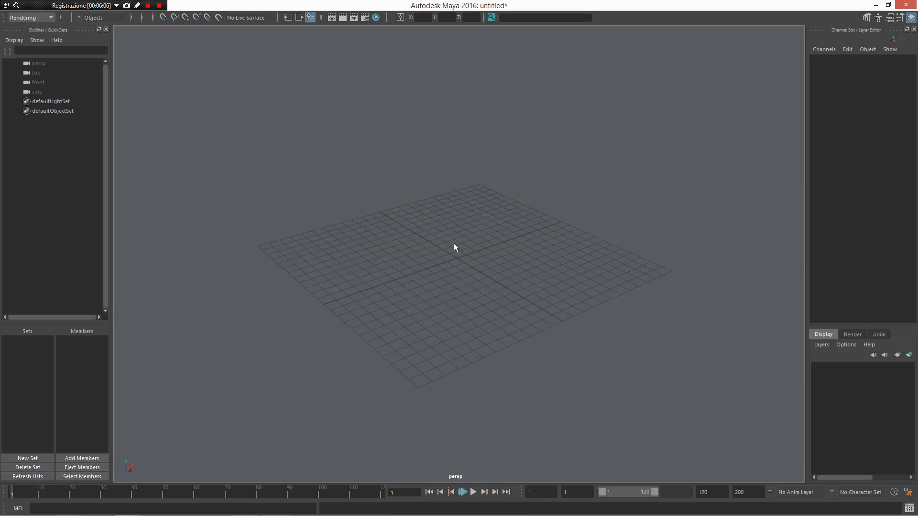
pyautogui.click(453, 242)
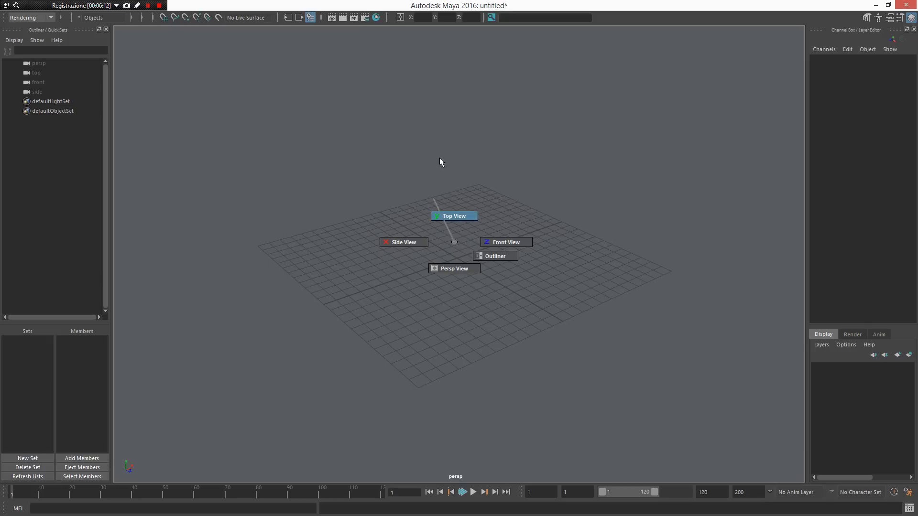
pyautogui.moveTo(453, 243)
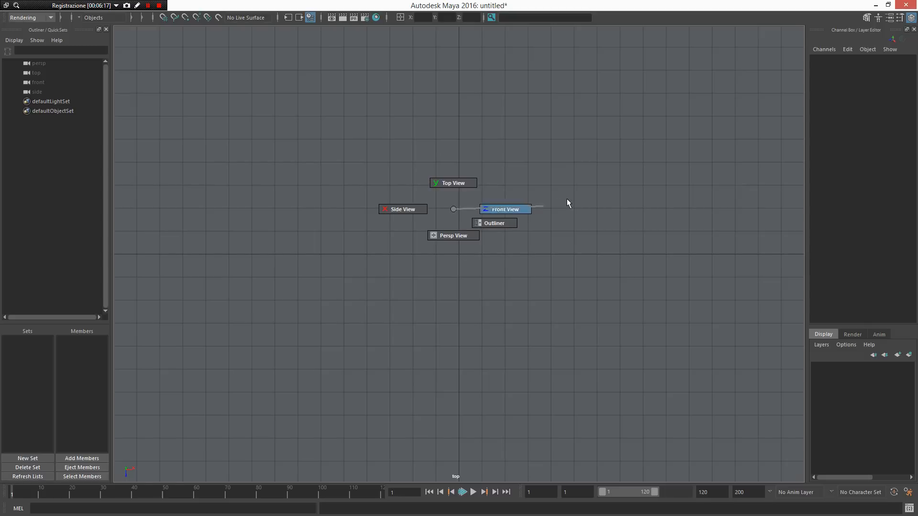
pyautogui.click(453, 234)
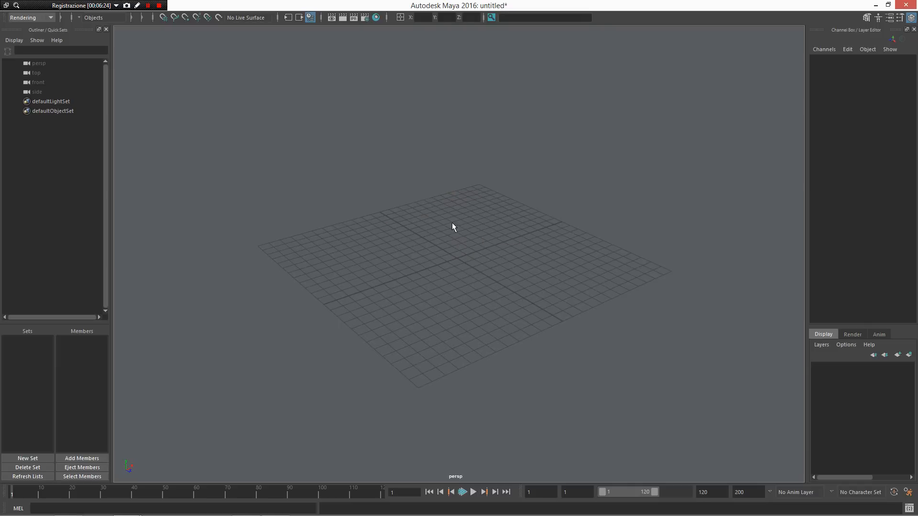
pyautogui.moveTo(426, 240)
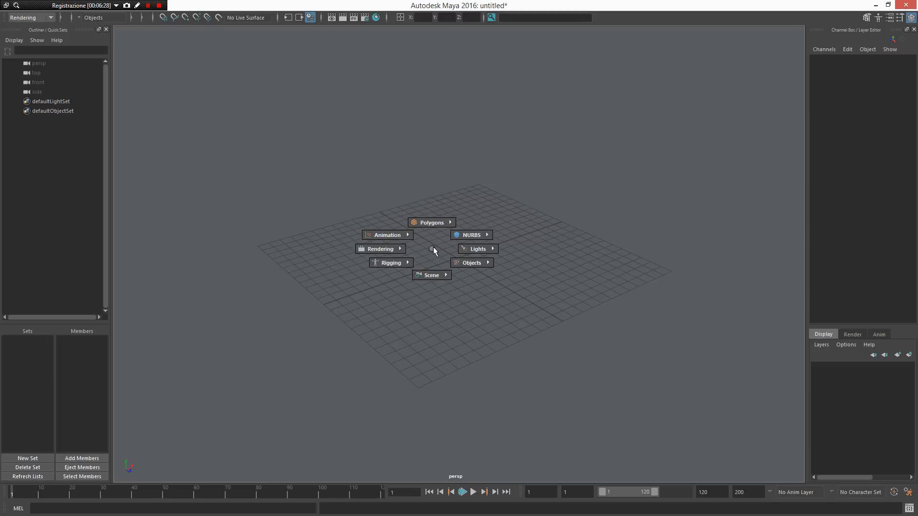
pyautogui.moveTo(431, 276)
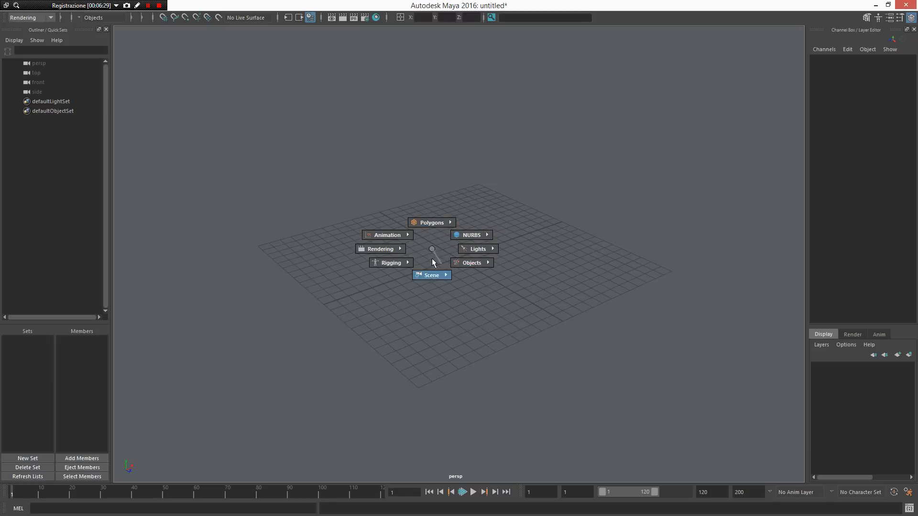
pyautogui.moveTo(433, 252)
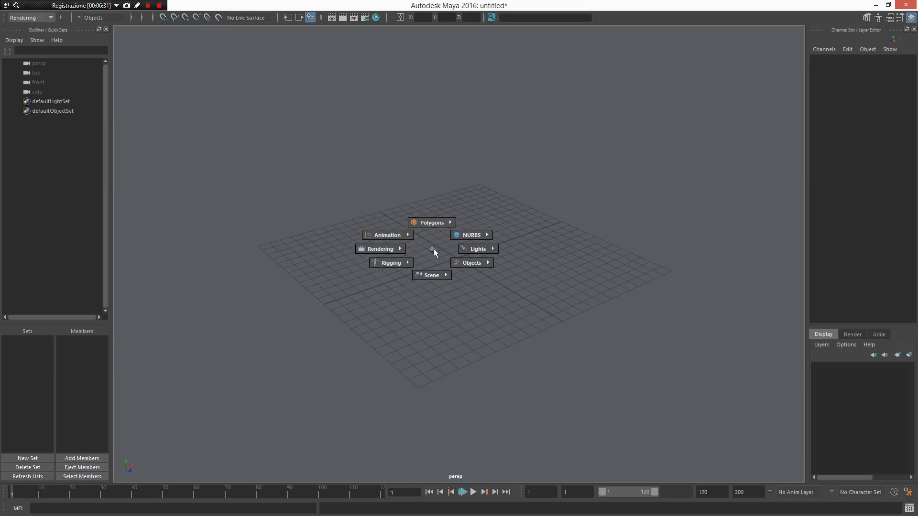
pyautogui.moveTo(471, 262)
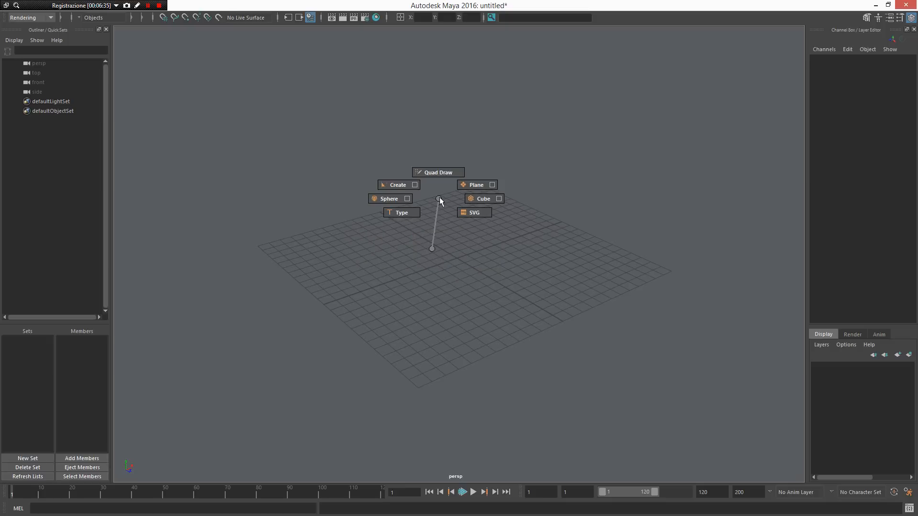
pyautogui.click(388, 198)
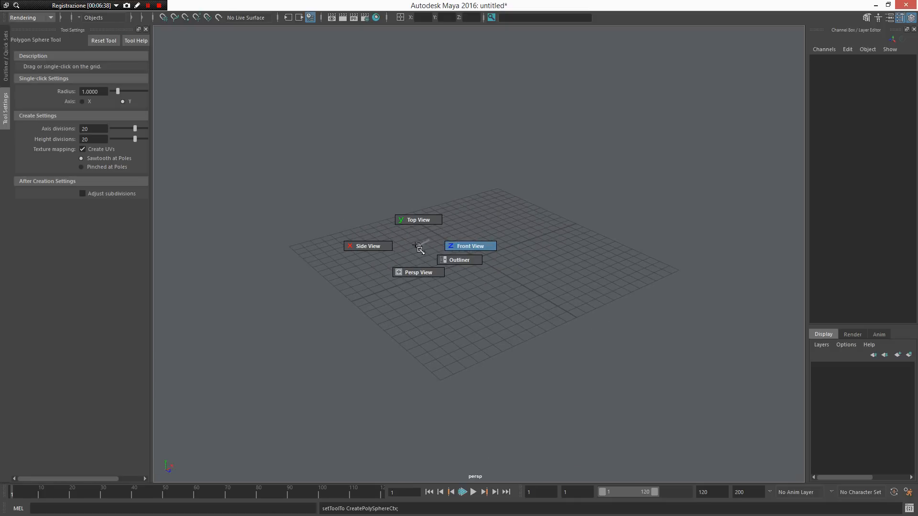
pyautogui.click(418, 245)
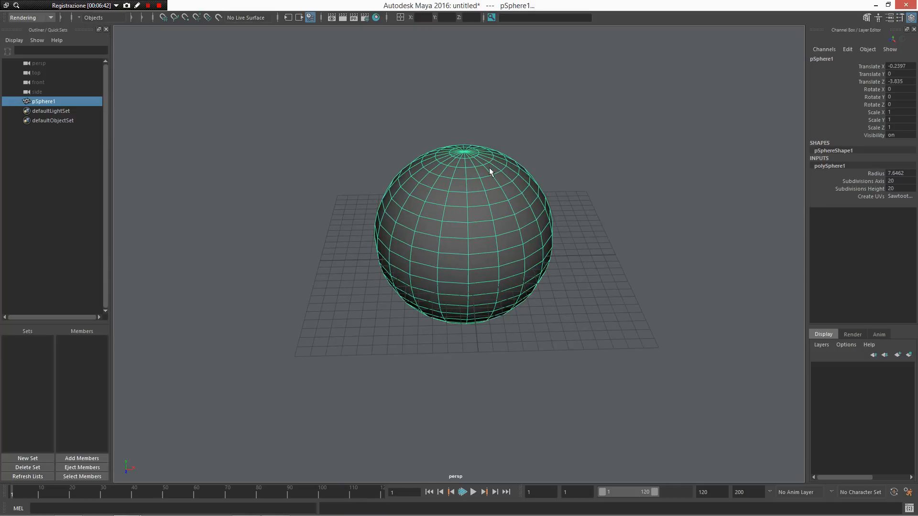
pyautogui.press('Delete')
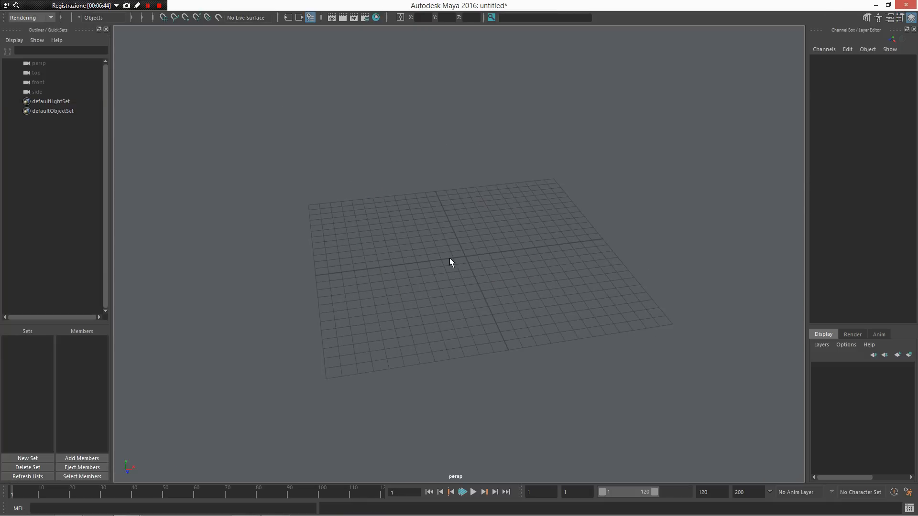
pyautogui.moveTo(447, 258)
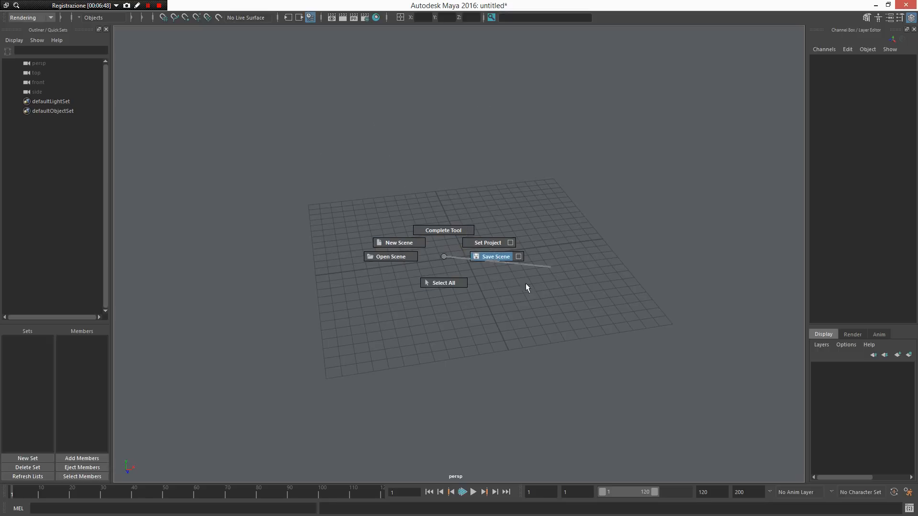
pyautogui.moveTo(444, 154)
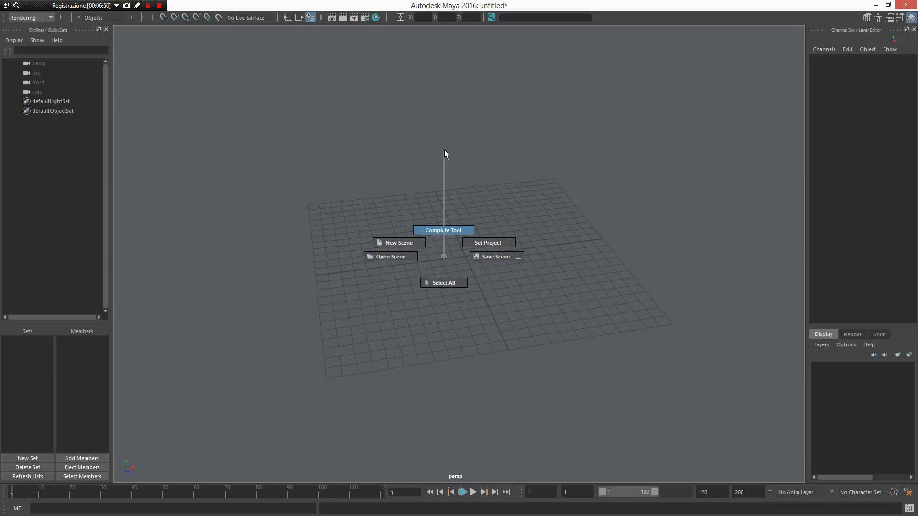
pyautogui.moveTo(403, 242)
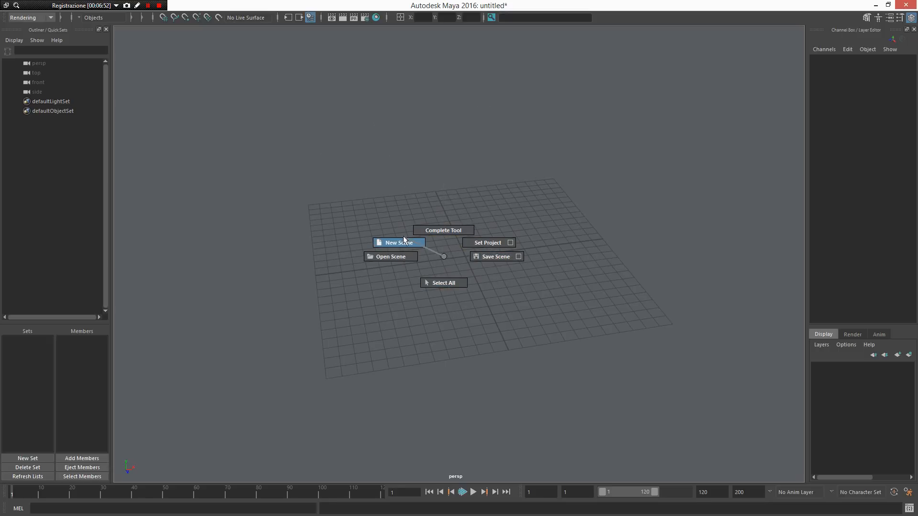
pyautogui.moveTo(391, 256)
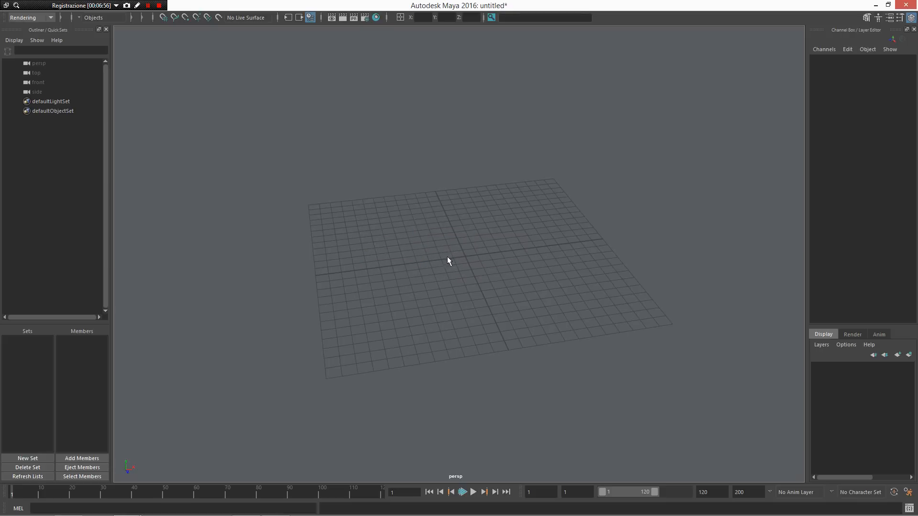
pyautogui.moveTo(465, 263)
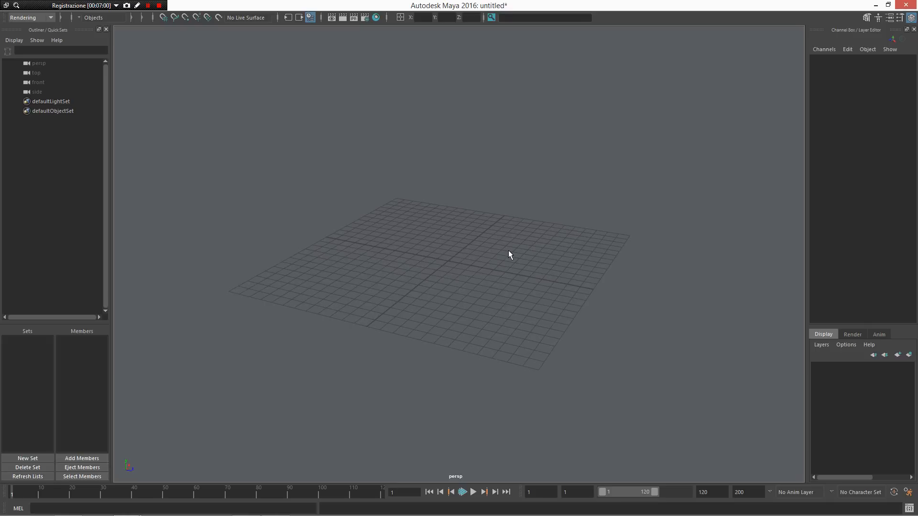
pyautogui.moveTo(453, 261)
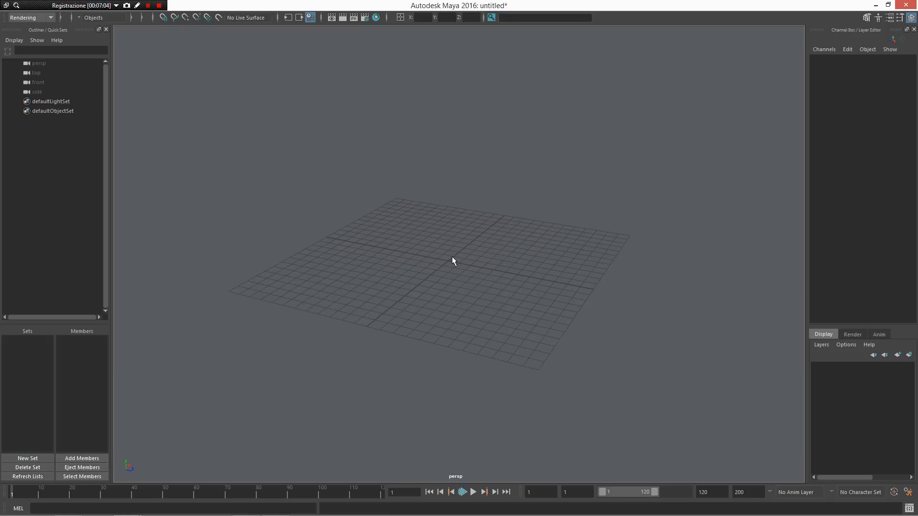
pyautogui.moveTo(457, 268)
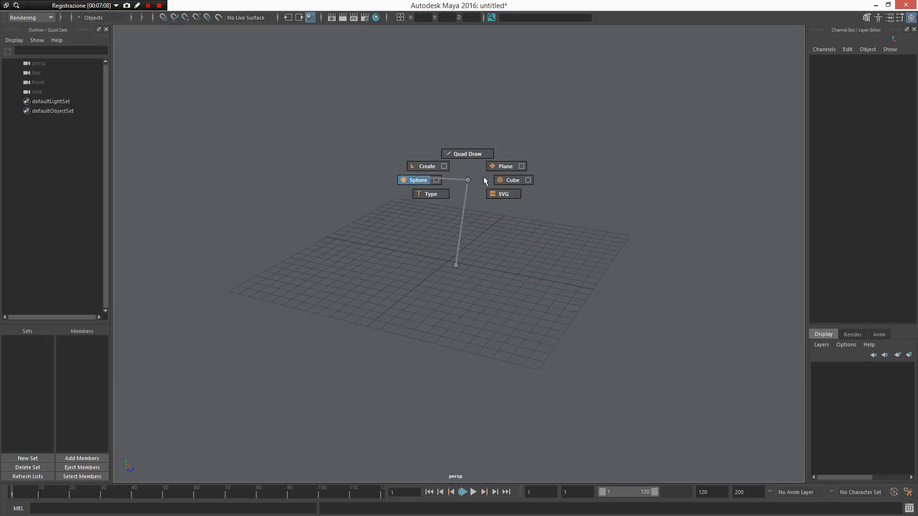
# Create a polygon cube and select pCube1 by itself.
pyautogui.click(511, 179)
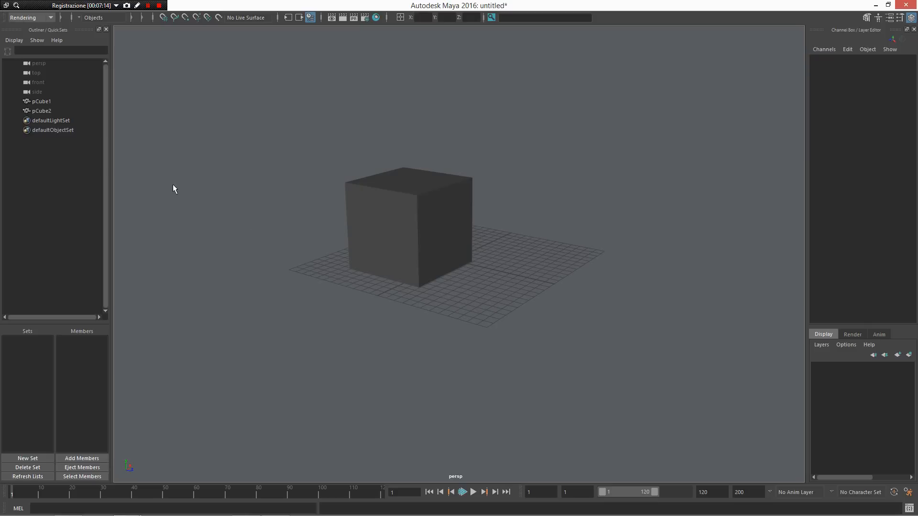
pyautogui.click(404, 228)
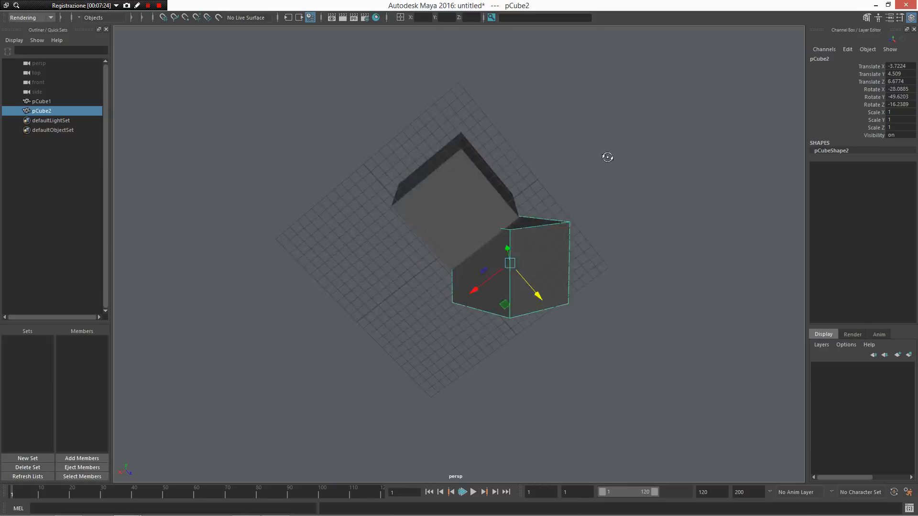
pyautogui.click(40, 101)
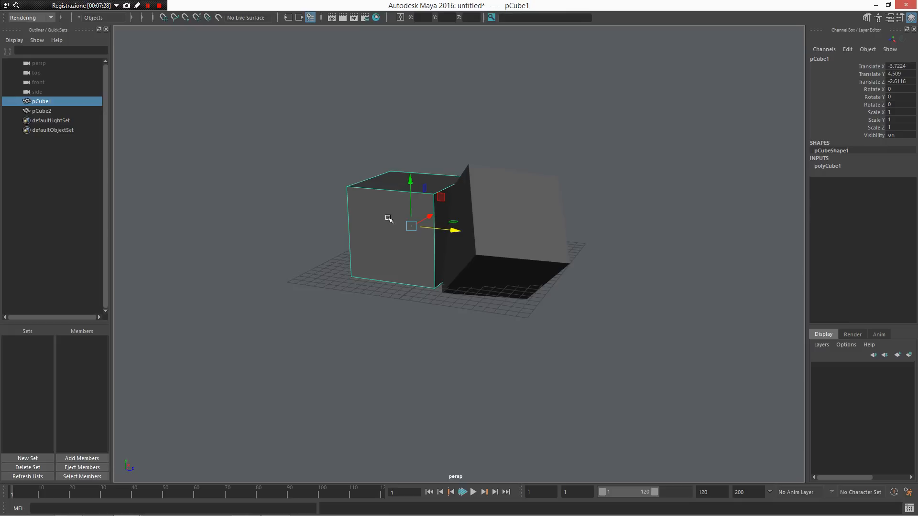
# Use the contextual marking menus on pCube1, then on both cubes, to hide them.
pyautogui.rightClick(388, 219)
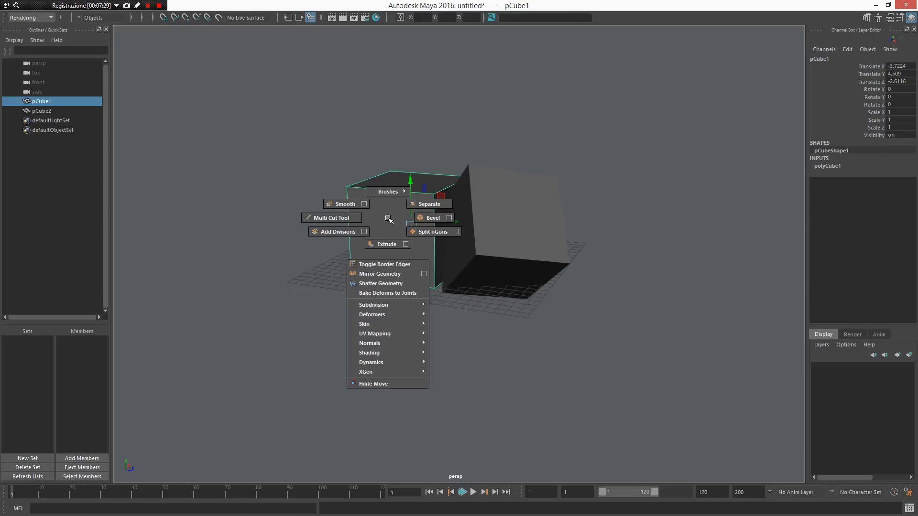
pyautogui.moveTo(459, 271)
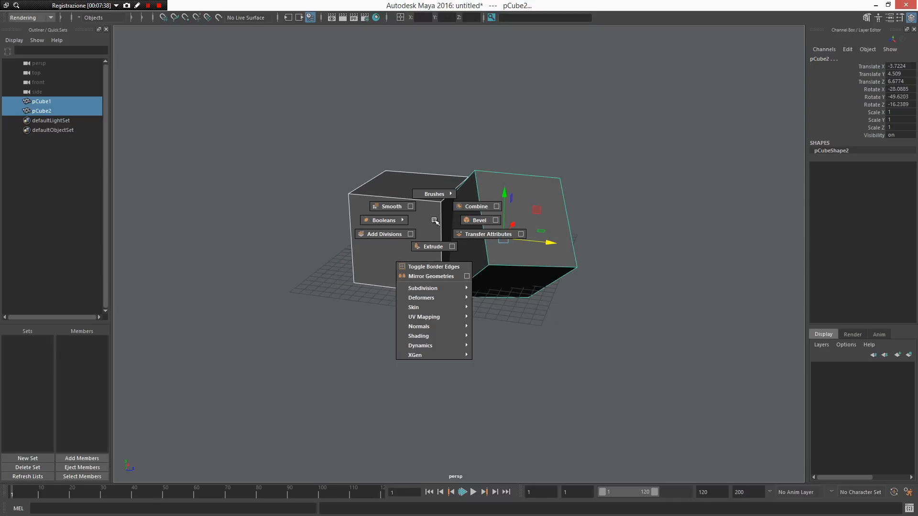
pyautogui.moveTo(433, 221)
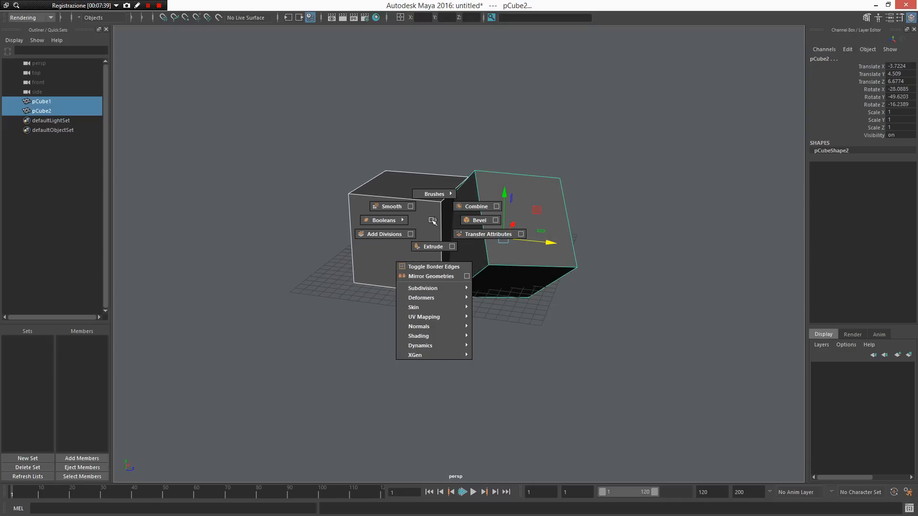
pyautogui.moveTo(432, 245)
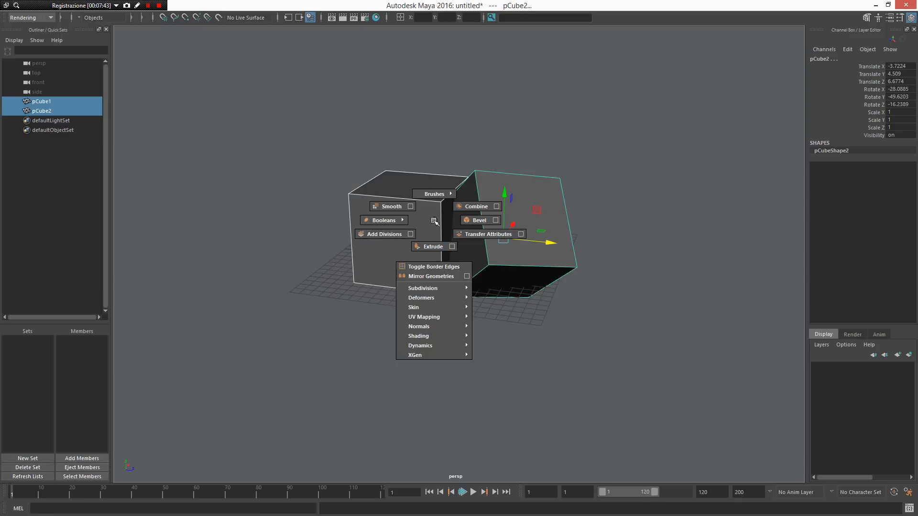
pyautogui.click(503, 287)
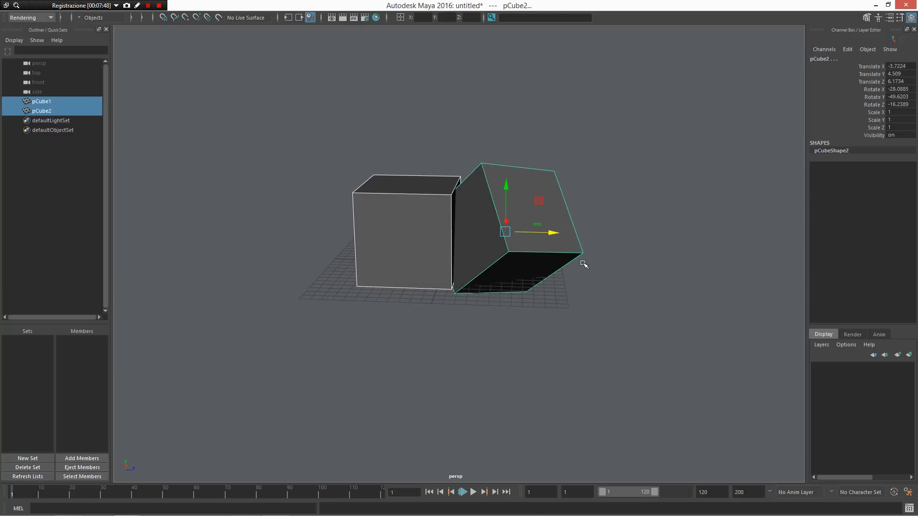
pyautogui.rightClick(415, 221)
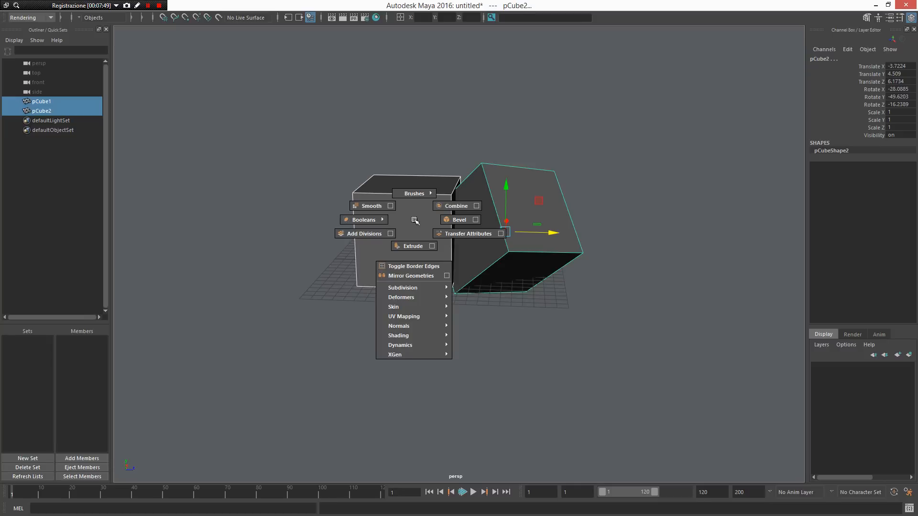
pyautogui.click(361, 220)
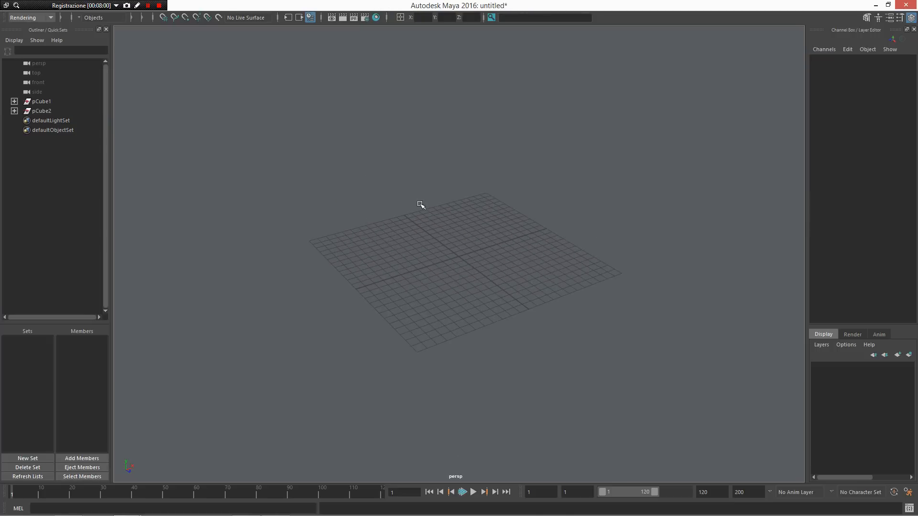
pyautogui.moveTo(416, 206)
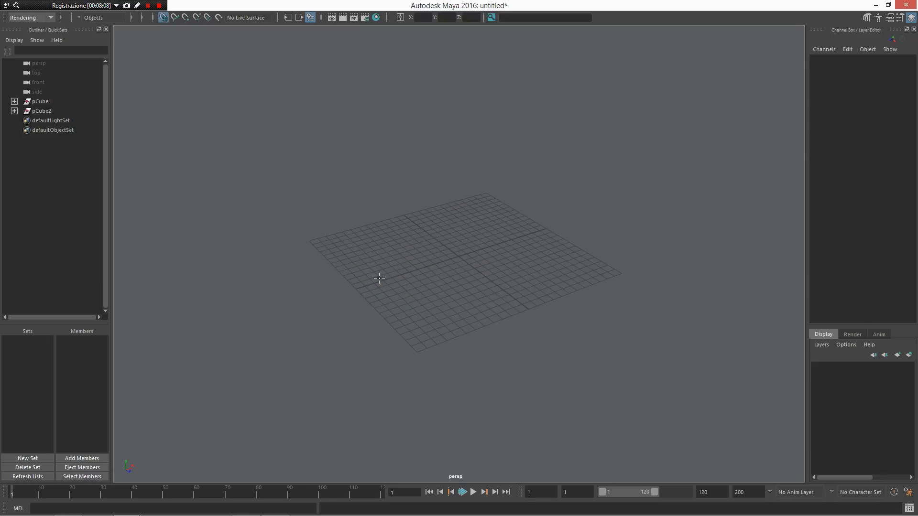
# Place the joint1 chain across the grid and add pPlane1 underneath it.
pyautogui.click(511, 240)
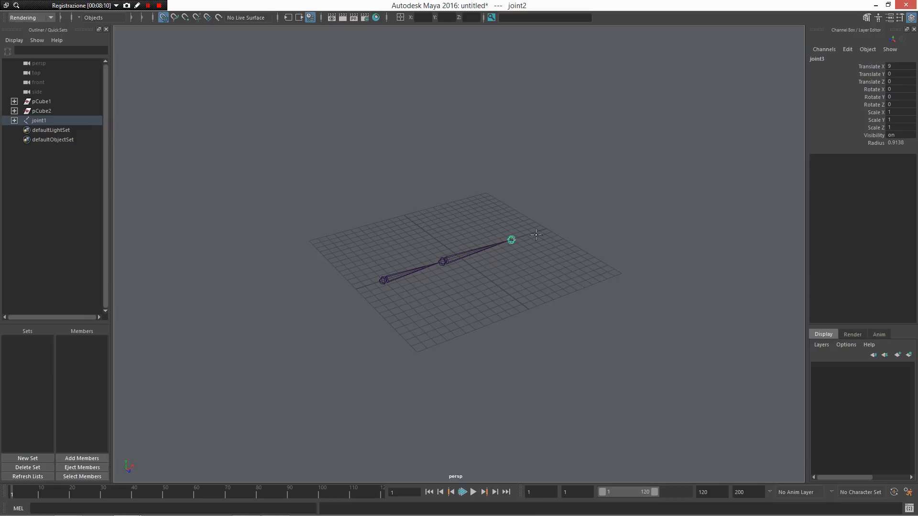
pyautogui.click(598, 211)
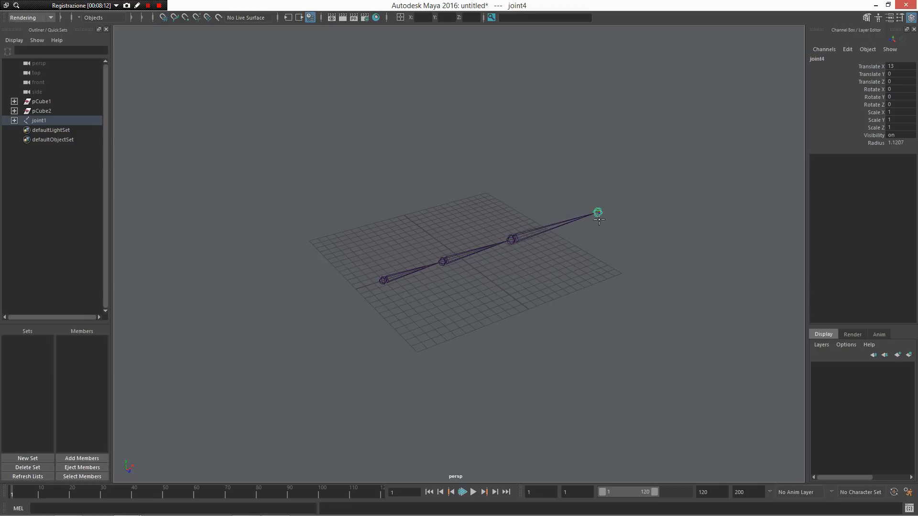
pyautogui.click(382, 279)
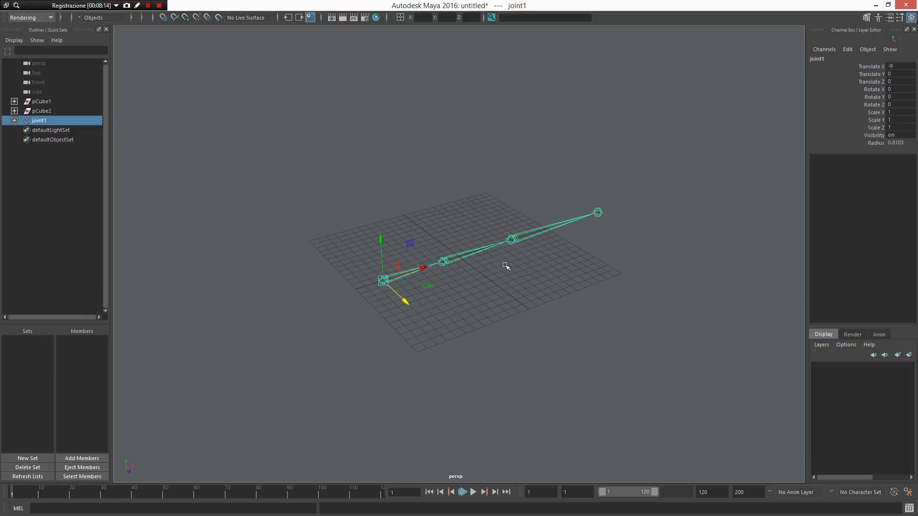
pyautogui.click(507, 264)
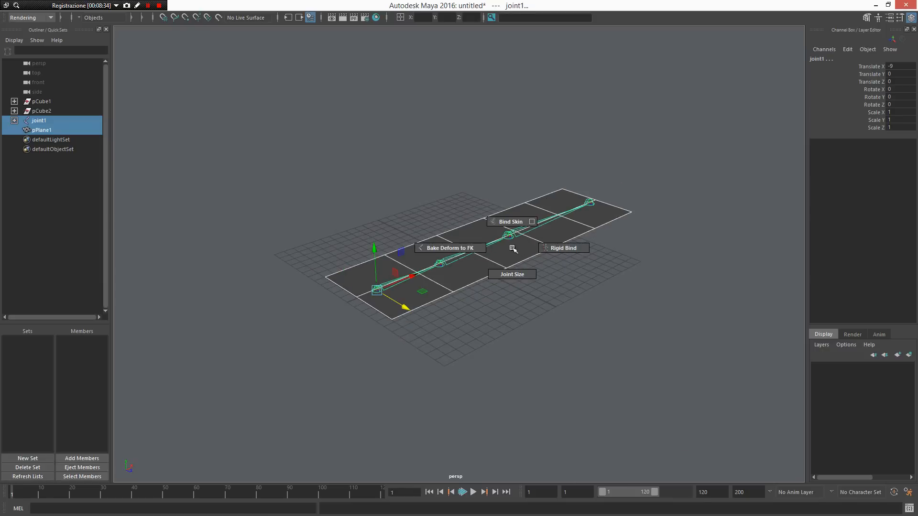
pyautogui.moveTo(509, 221)
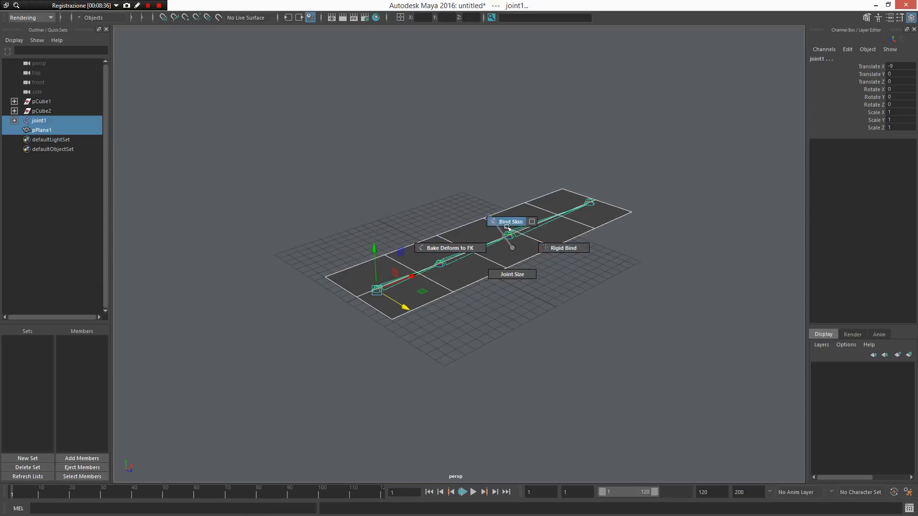
# Choose Bind Skin from the marking menu to skin pPlane1 to joint1's chain.
pyautogui.click(508, 221)
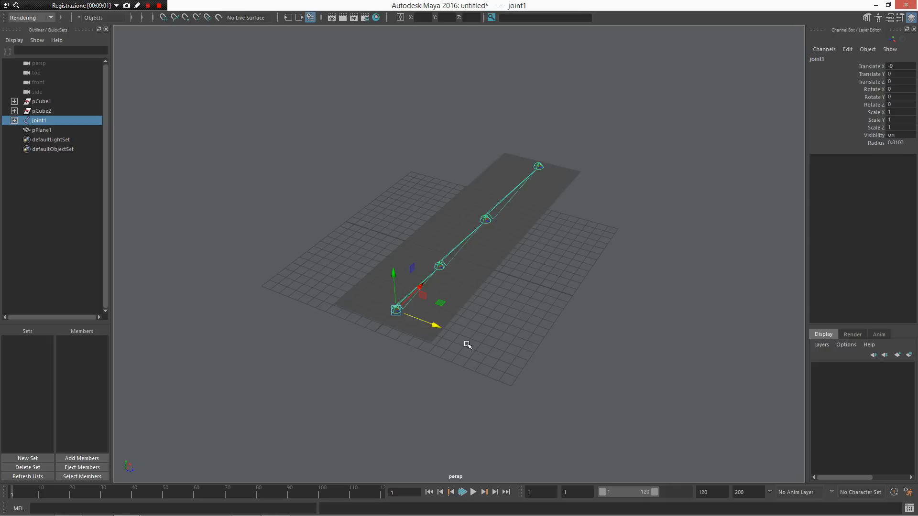
# Select and rotate joints, including the root, so pPlane1 bends with the chain.
pyautogui.click(467, 344)
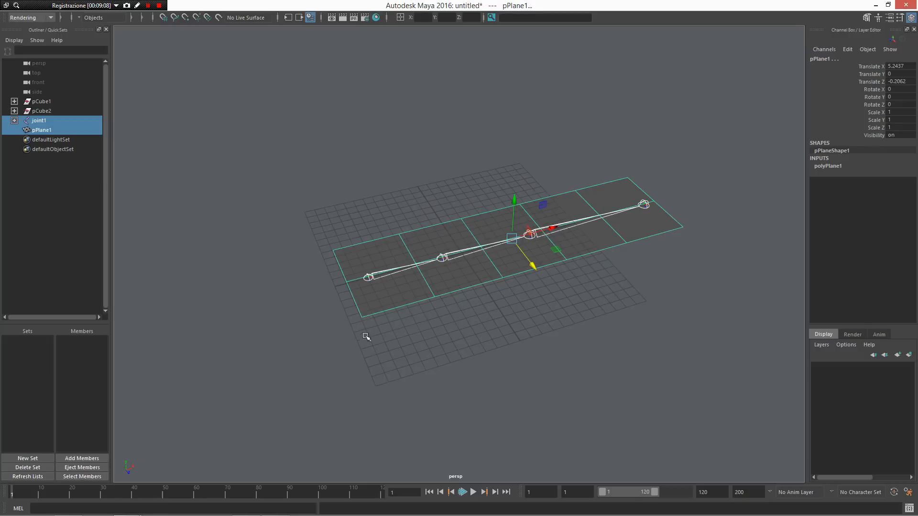
pyautogui.click(529, 234)
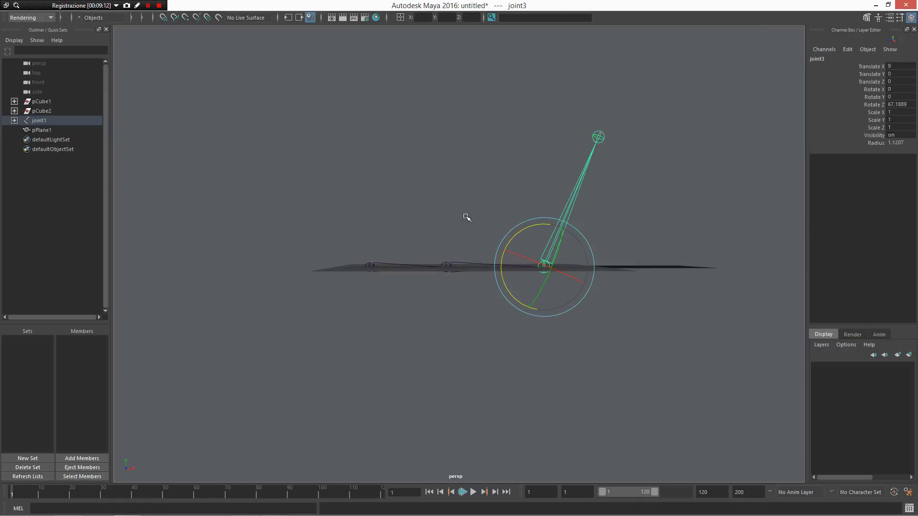
pyautogui.moveTo(459, 221)
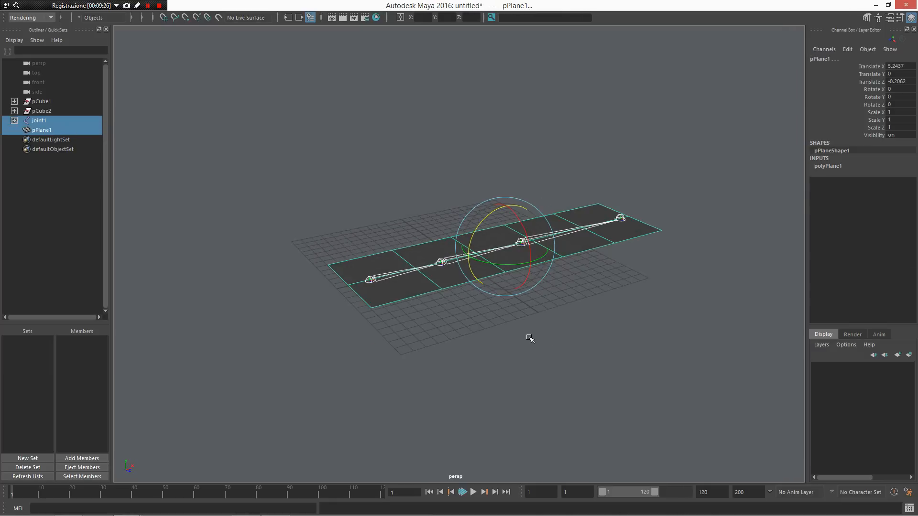
pyautogui.click(38, 120)
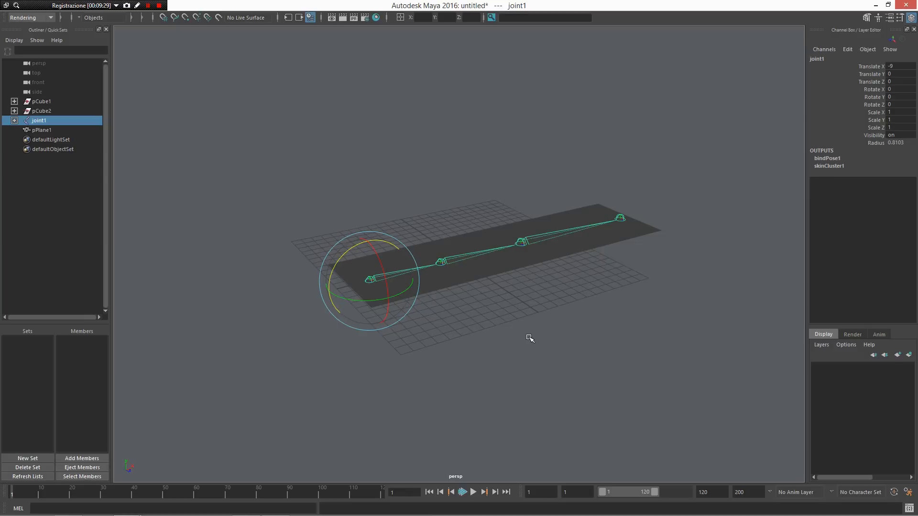
pyautogui.click(441, 261)
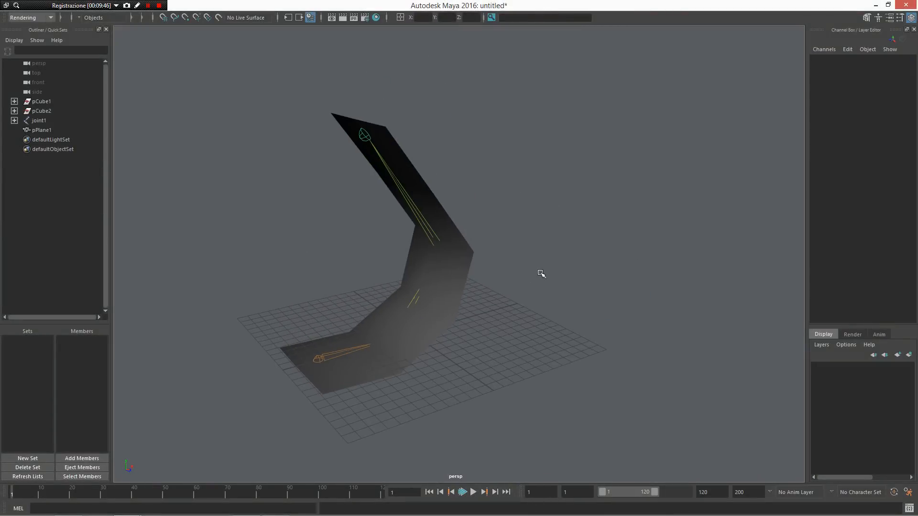
pyautogui.moveTo(63, 233)
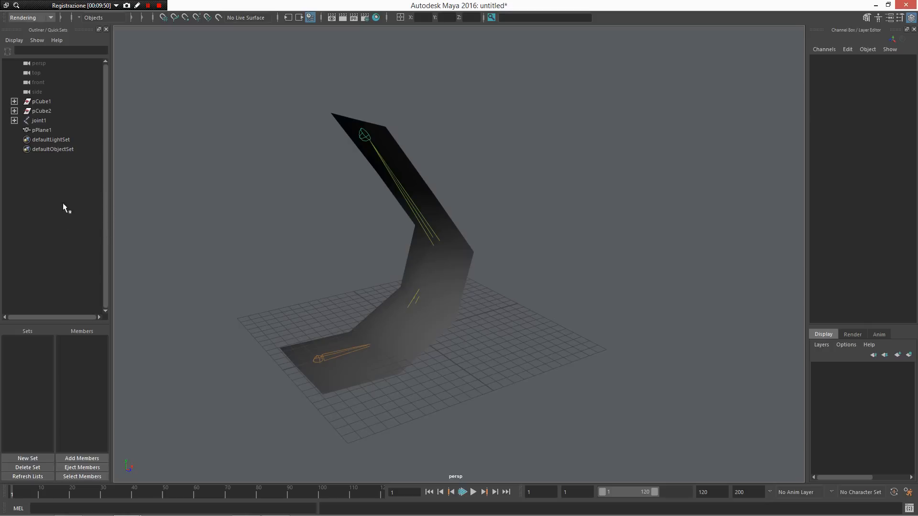
pyautogui.moveTo(53, 228)
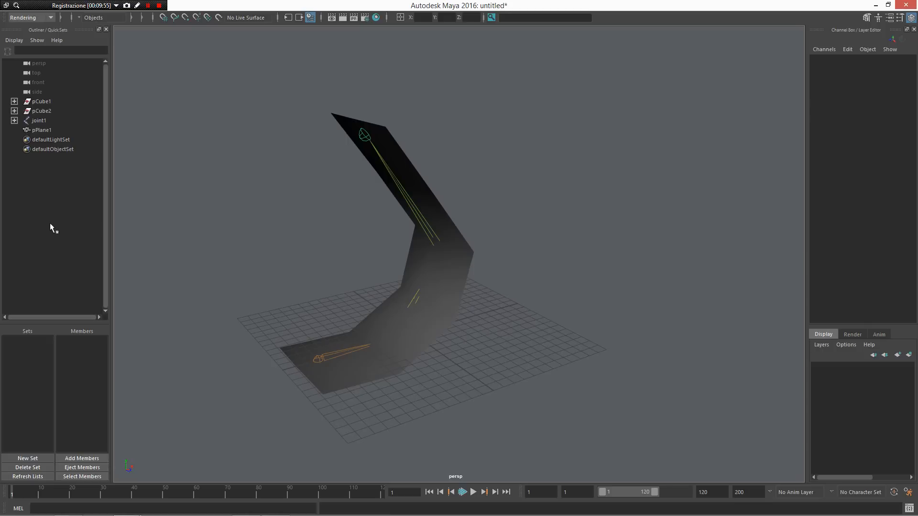
# Right-click pPlane1 in the Outliner to bring up its Duplicate/select/edit/sort menu.
pyautogui.rightClick(52, 227)
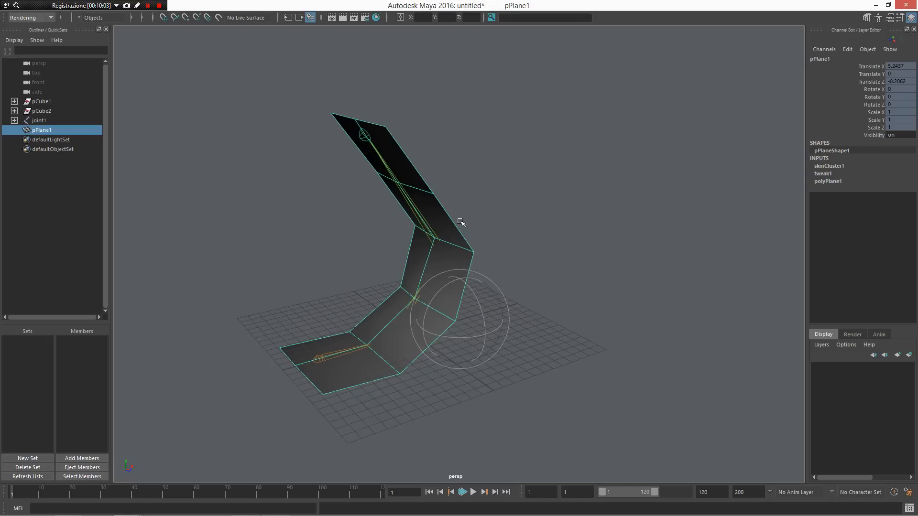
pyautogui.moveTo(461, 230)
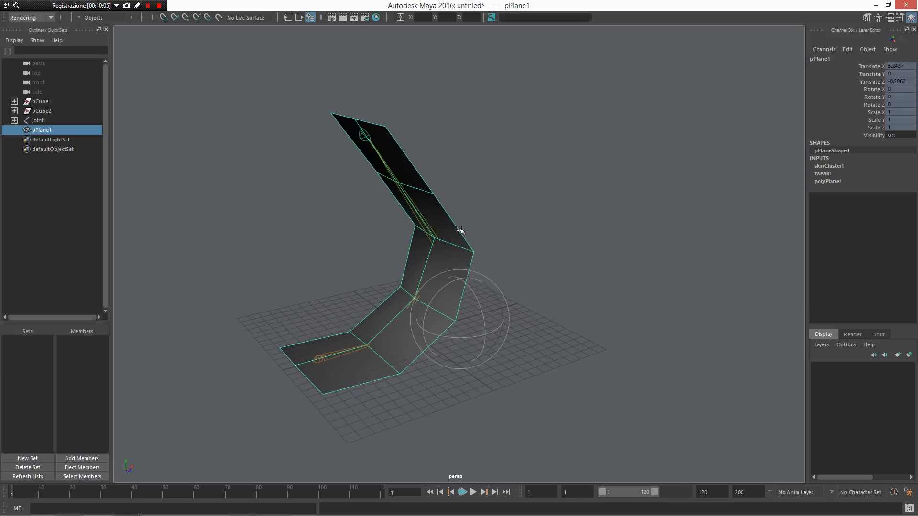
pyautogui.rightClick(460, 229)
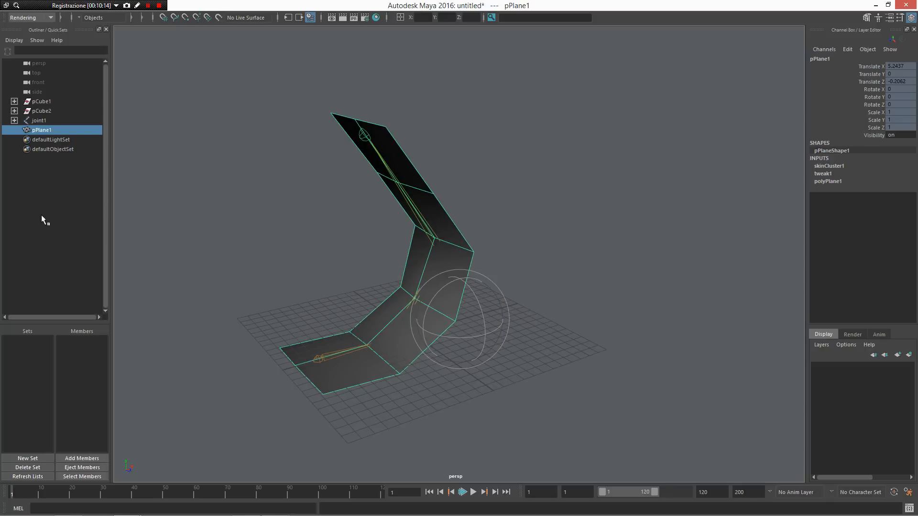
pyautogui.rightClick(44, 220)
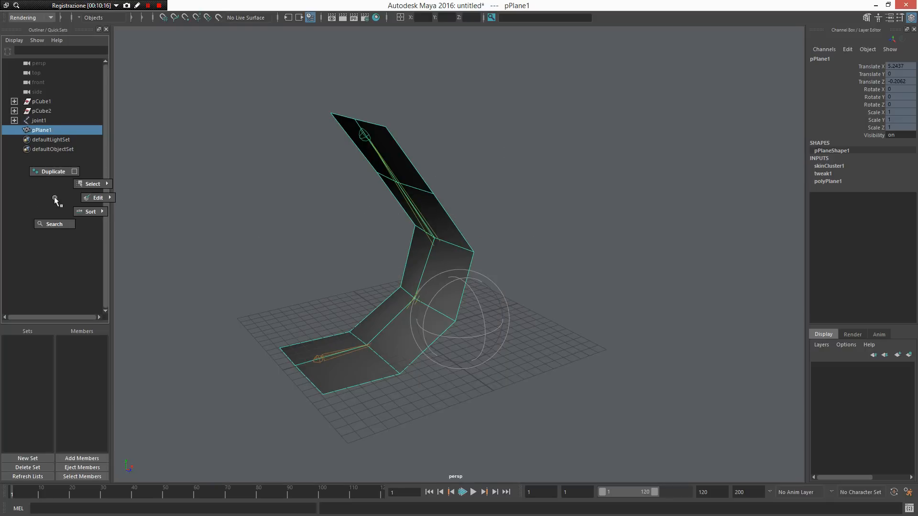